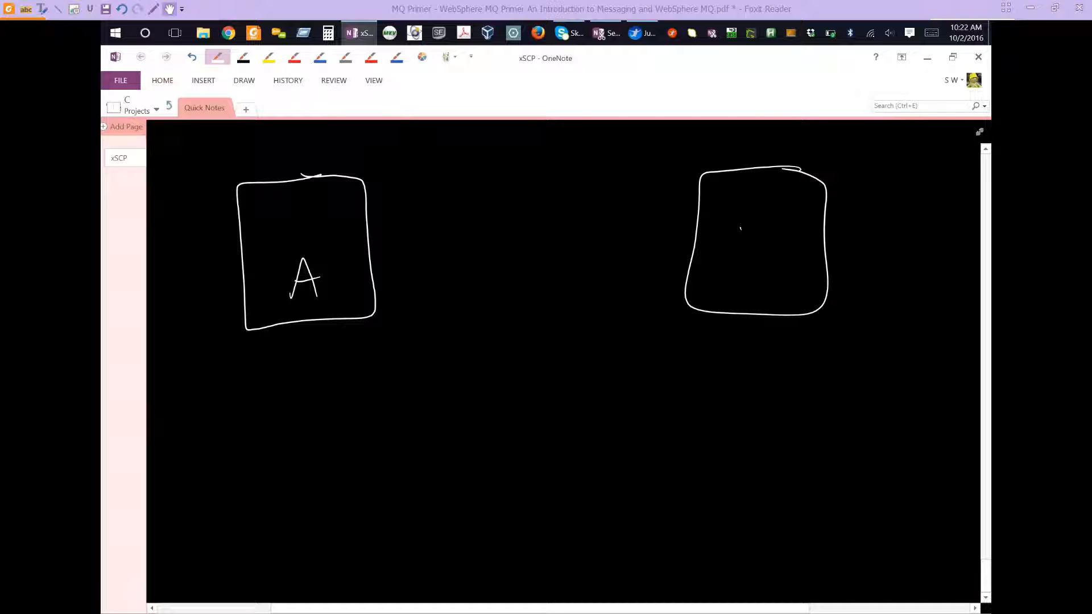
- Draw the middle box labelled MOM, label the right box B, and add endpoint box E on A
left_click_drag(738, 227, 772, 261)
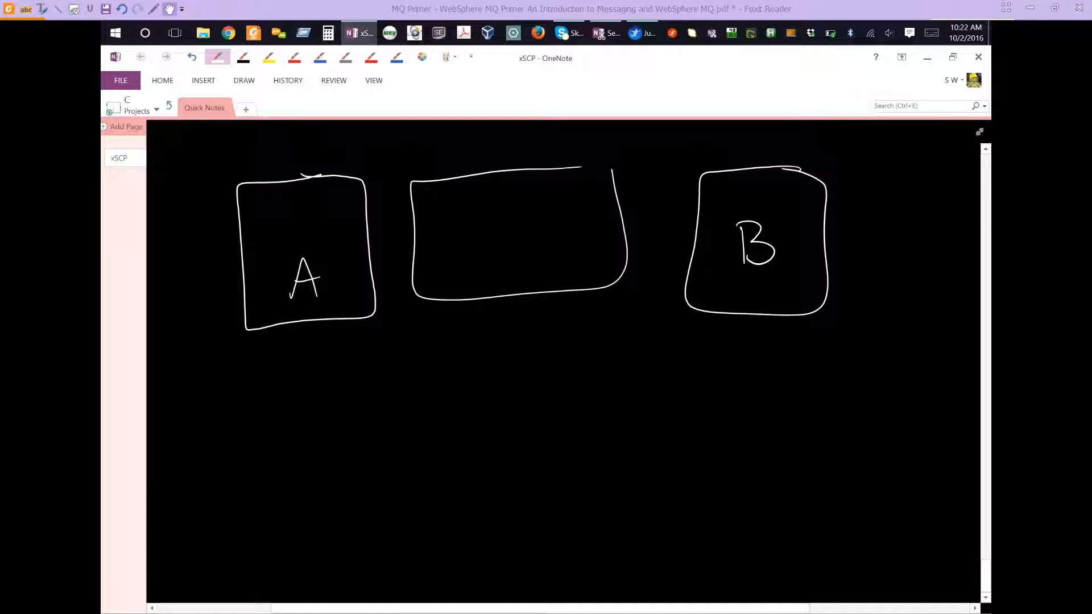
left_click_drag(460, 167, 494, 136)
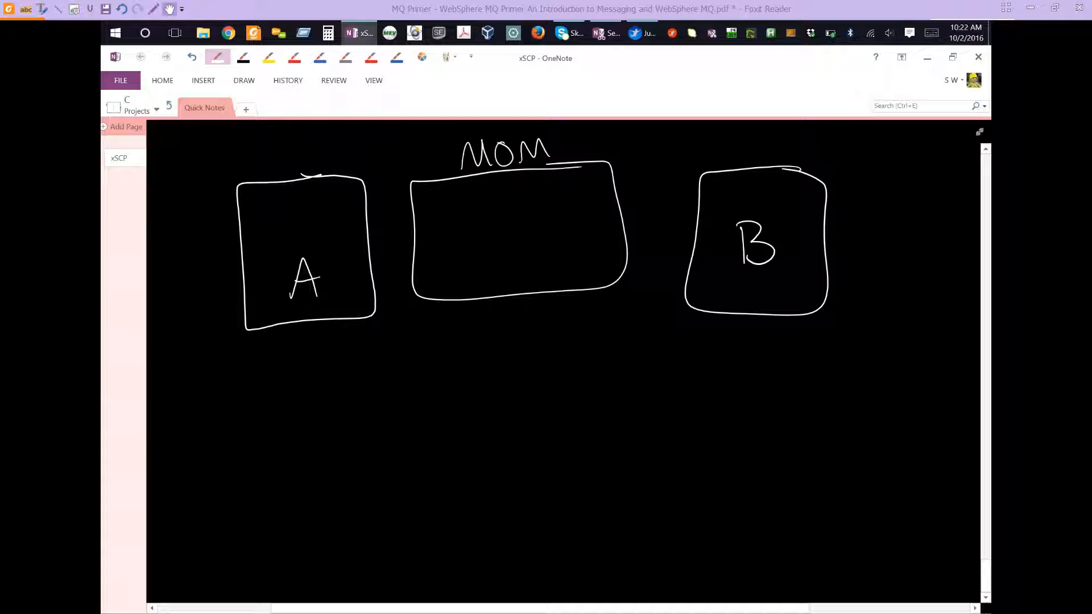
left_click_drag(331, 299, 407, 362)
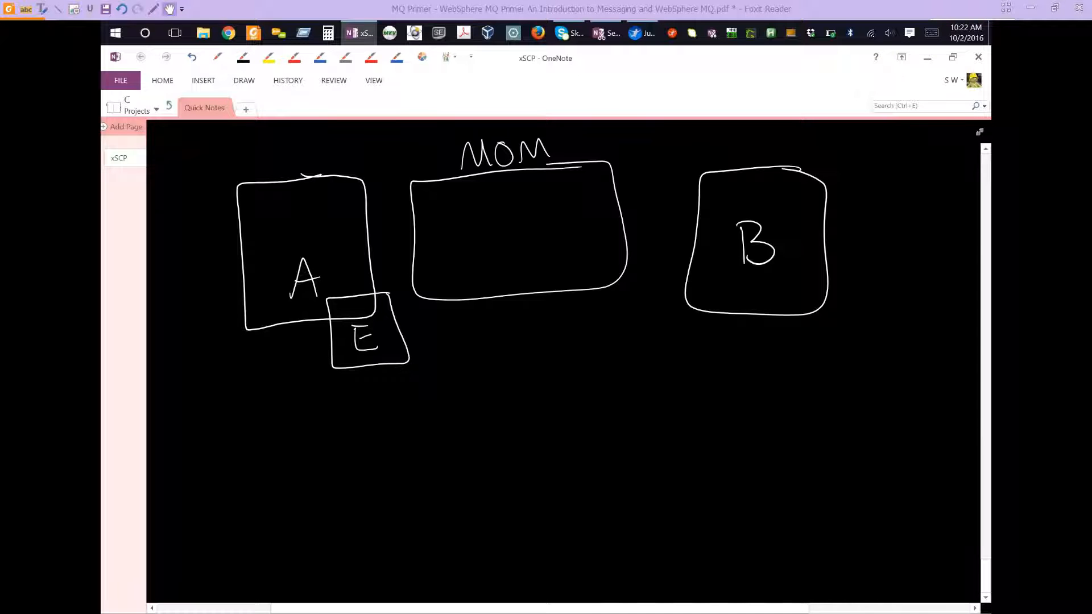
- Draw a connector under box E and handwrite Client, MQ API, Library below it
left_click_drag(357, 362, 359, 379)
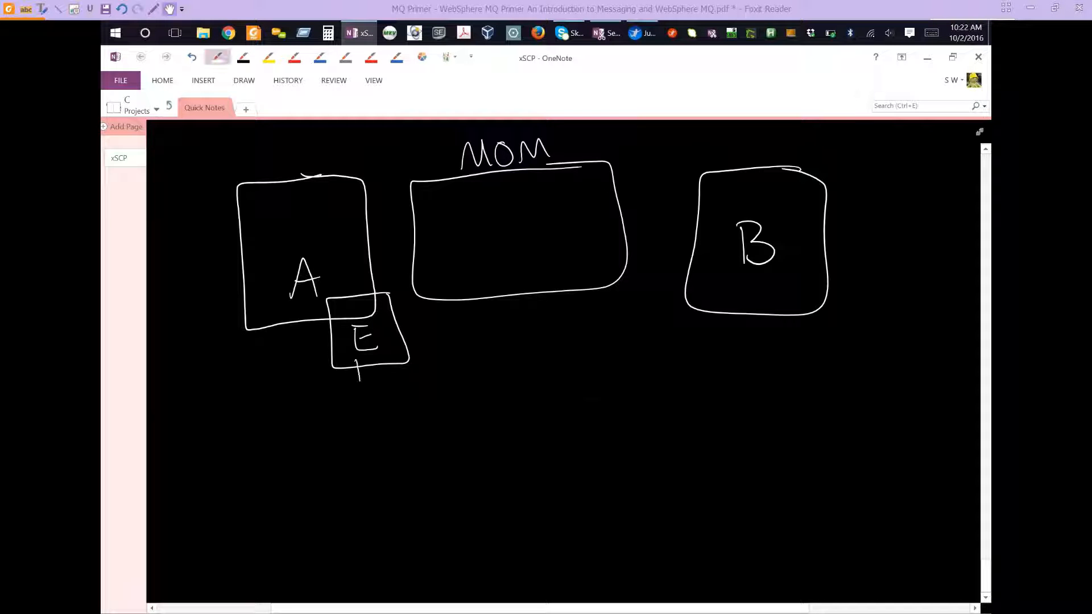
type("Client")
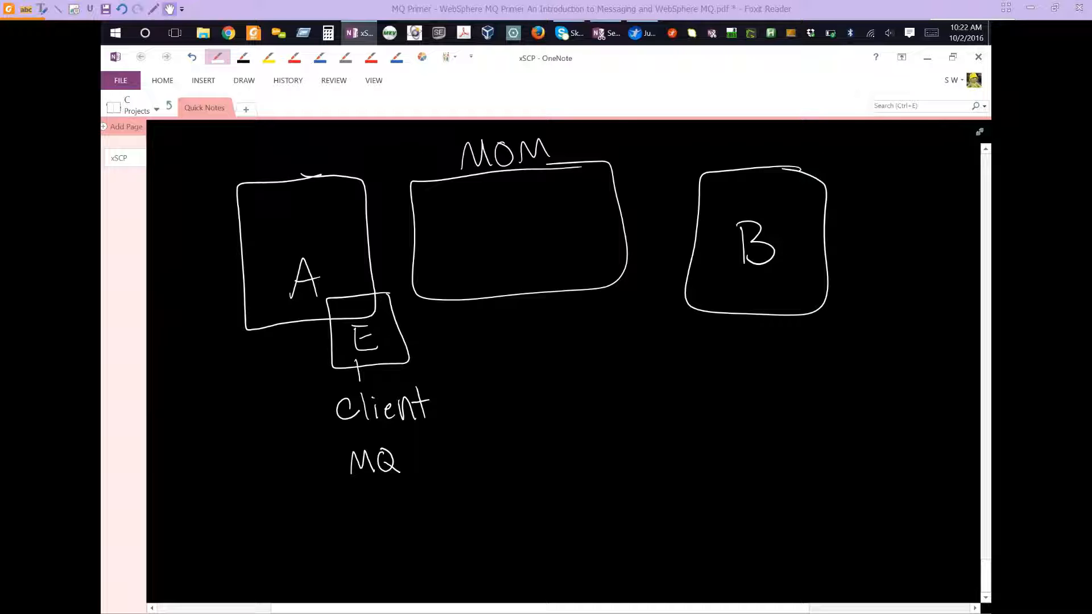
left_click_drag(414, 476, 421, 449)
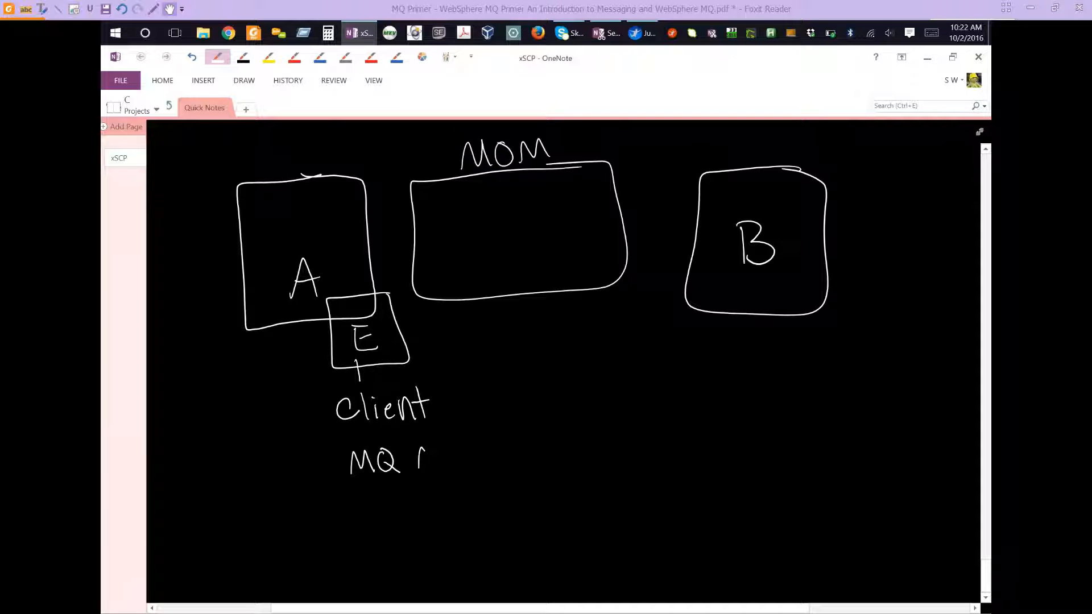
type("API")
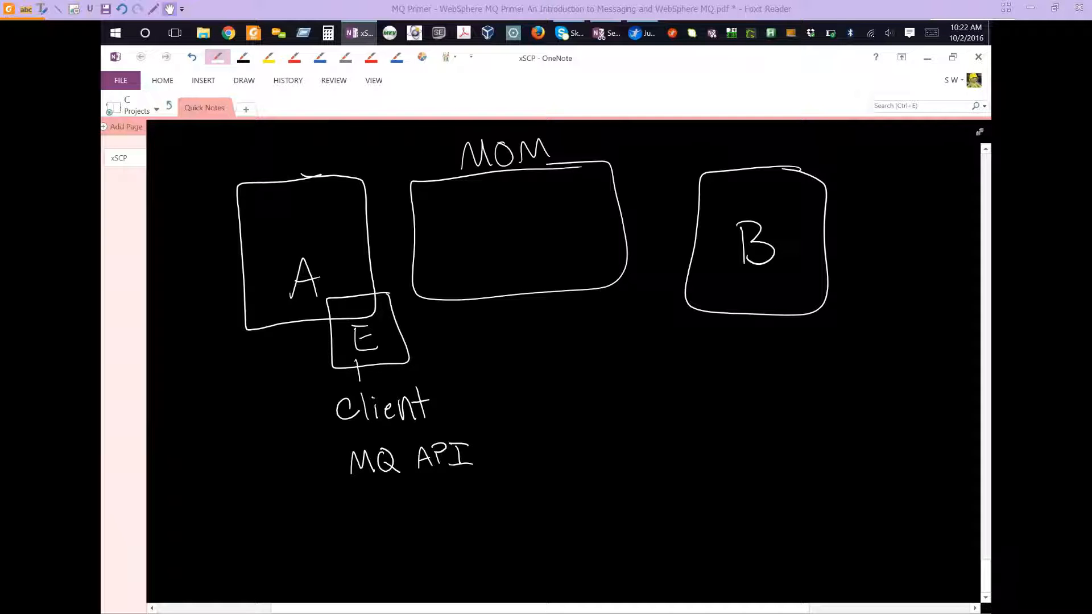
type("Libro")
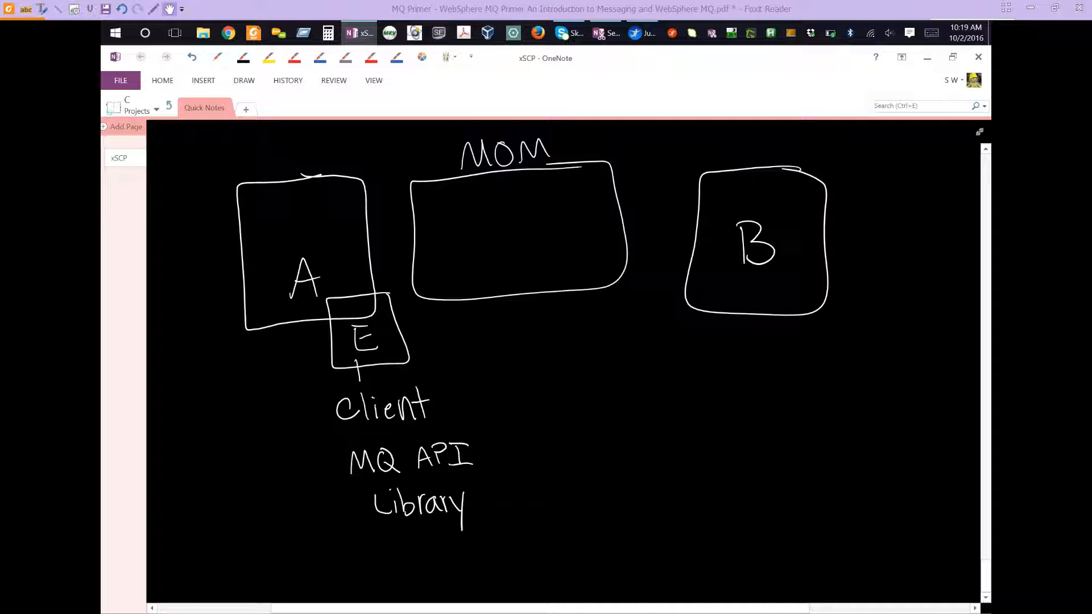
- Replace MOM with QM and enclose E and its client library in a tall shape touching QM
left_click_drag(407, 341, 505, 340)
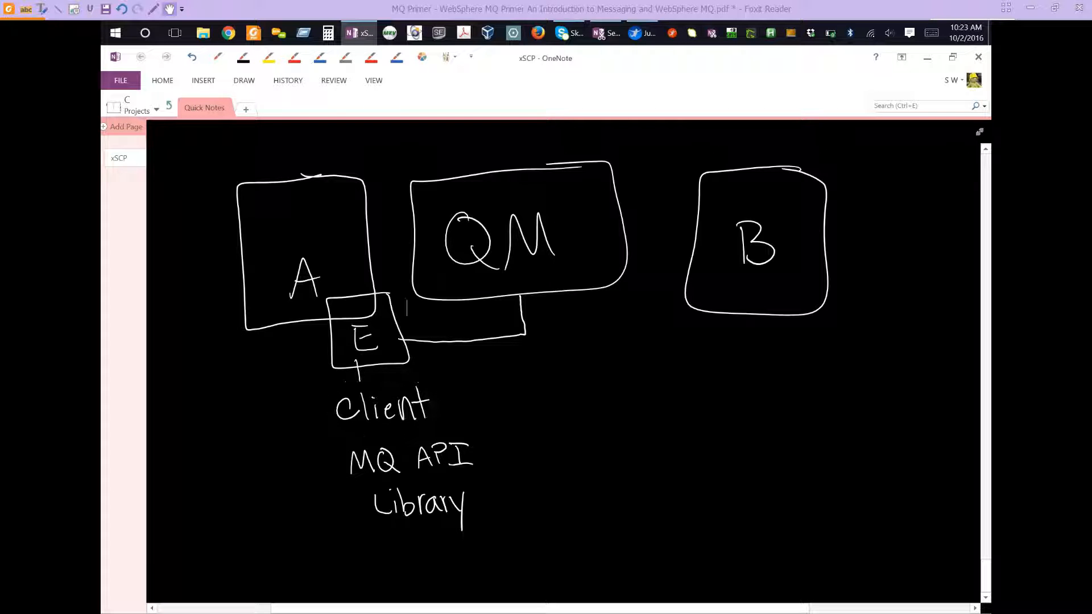
left_click(218, 57)
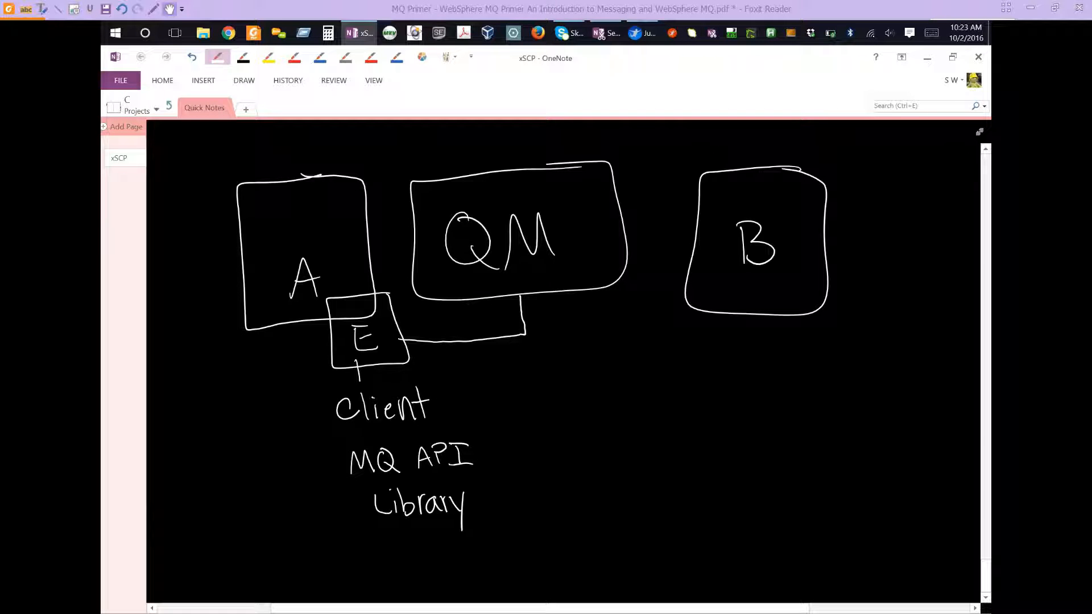
left_click_drag(417, 282, 323, 581)
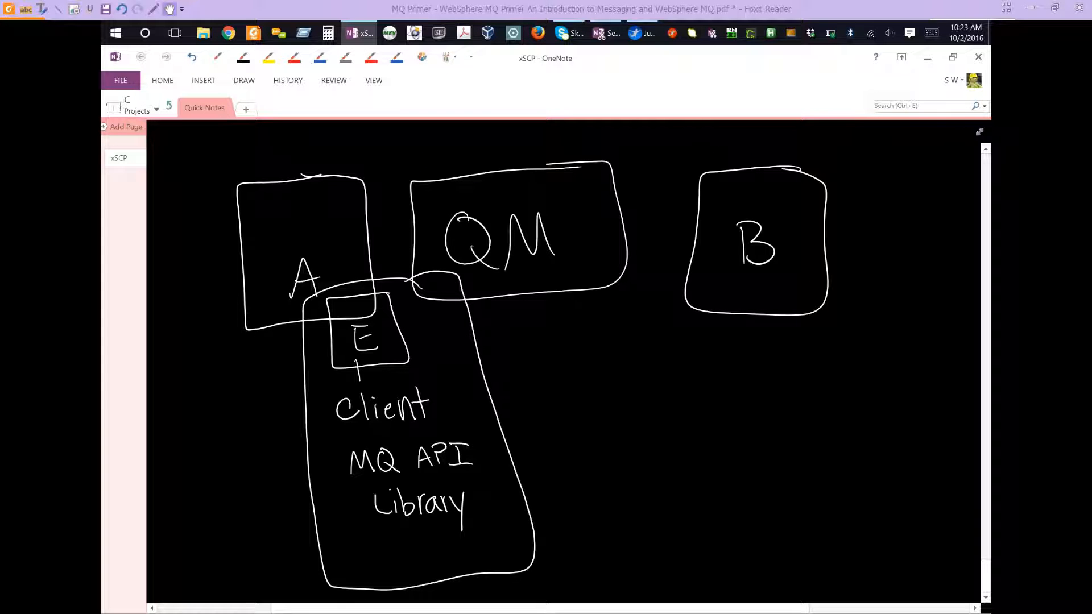
left_click(217, 56)
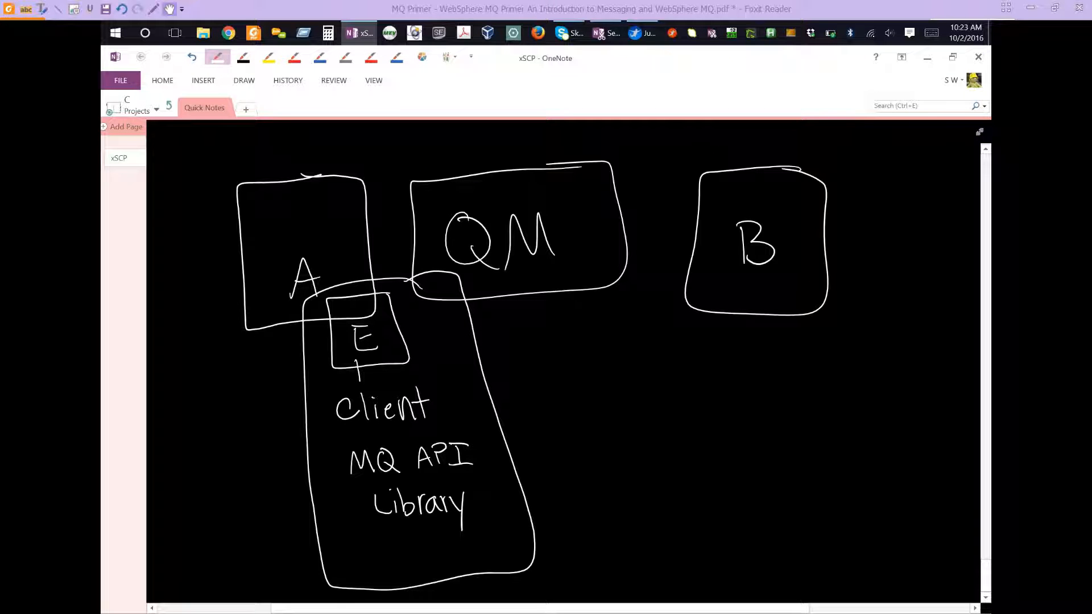
left_click_drag(321, 510, 519, 500)
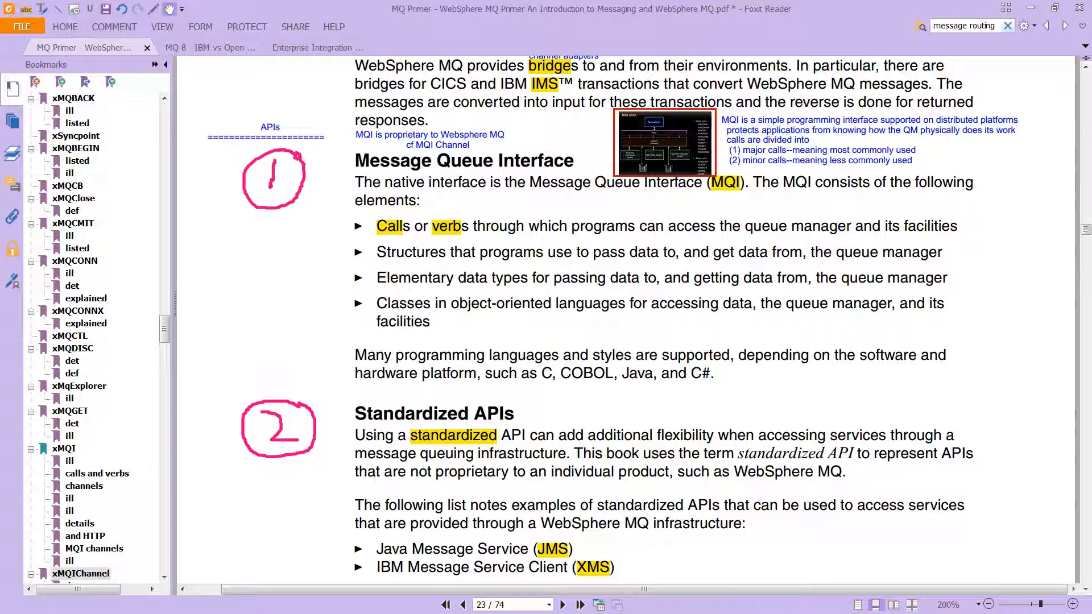
mouse_move(458, 52)
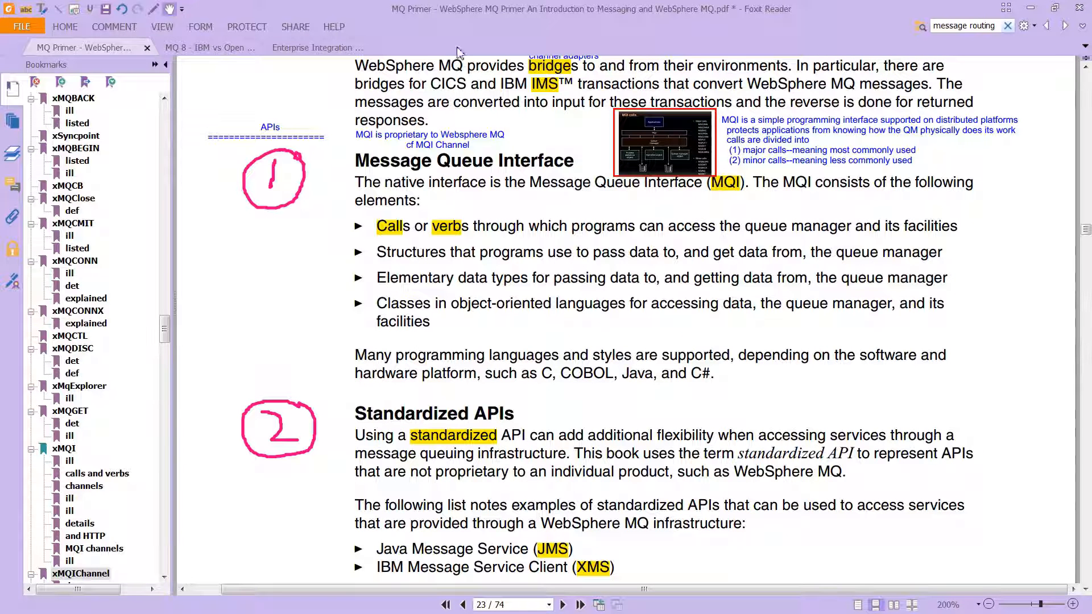
mouse_move(317, 250)
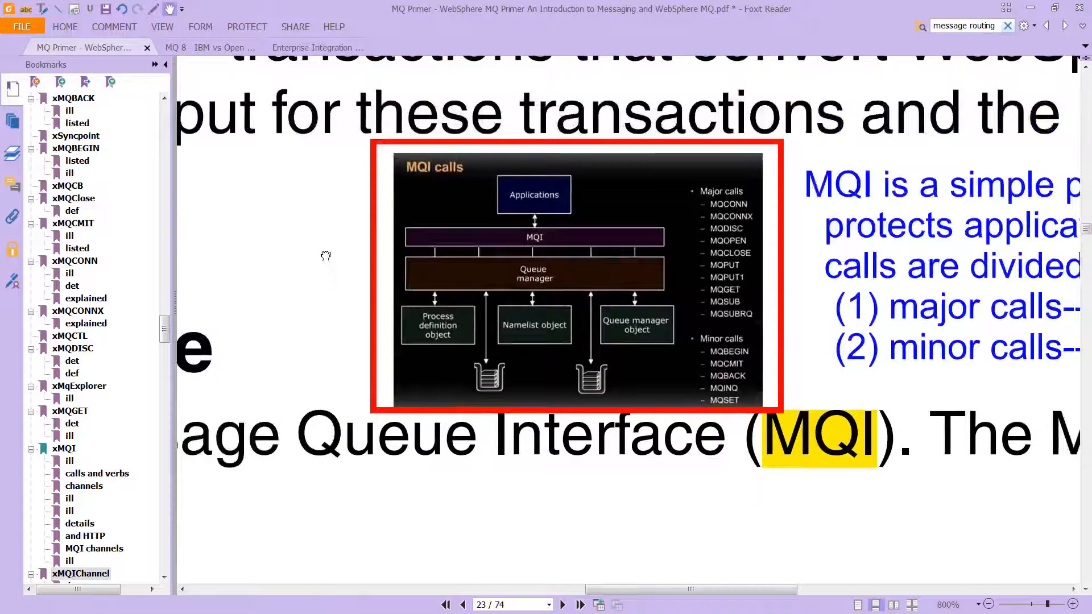
left_click(1075, 603)
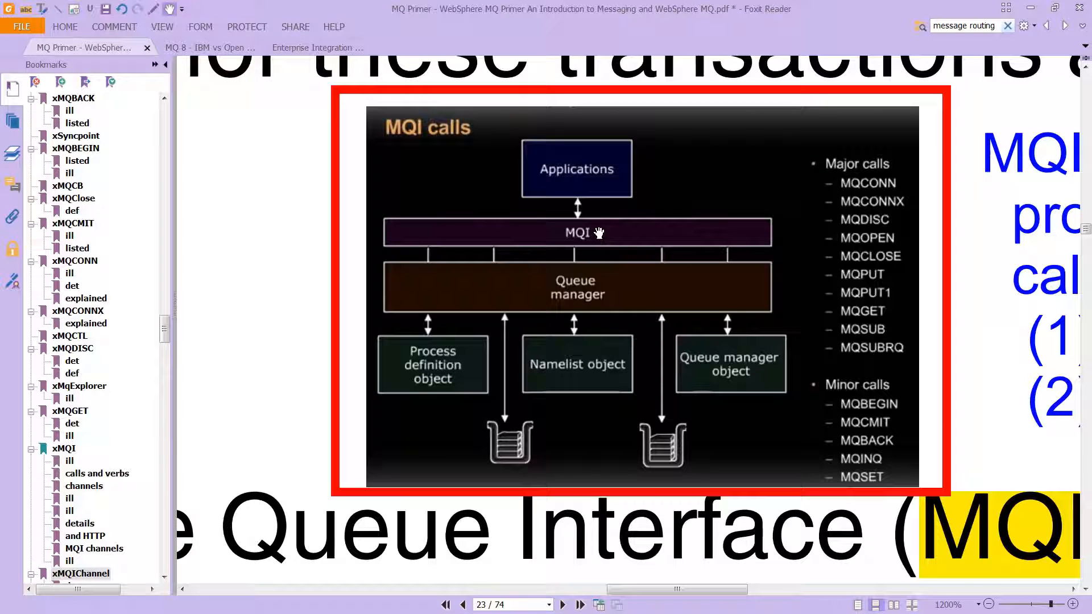
mouse_move(508, 361)
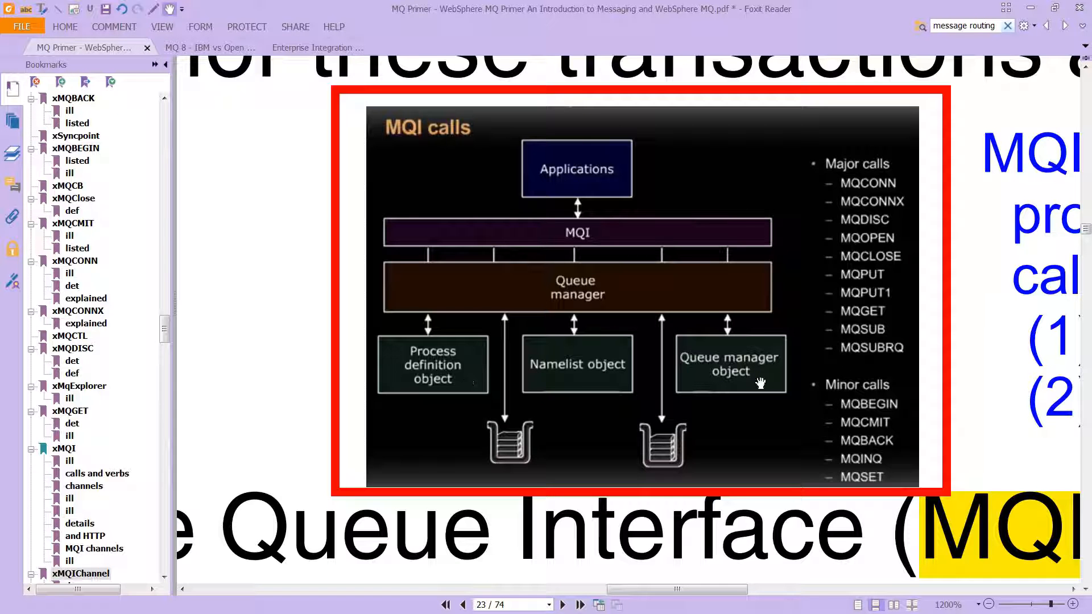
mouse_move(704, 370)
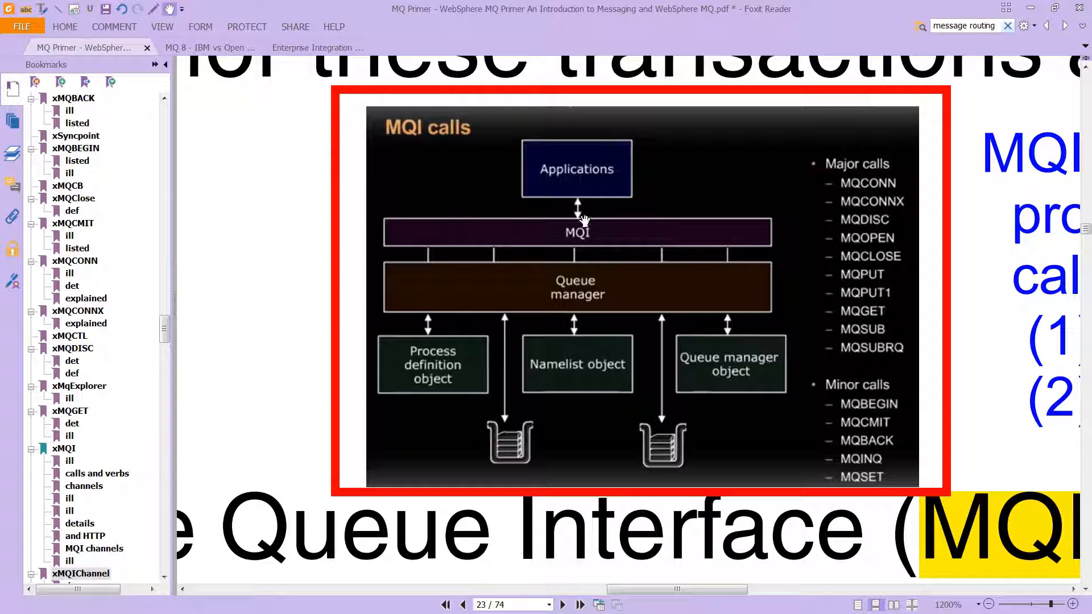
mouse_move(596, 261)
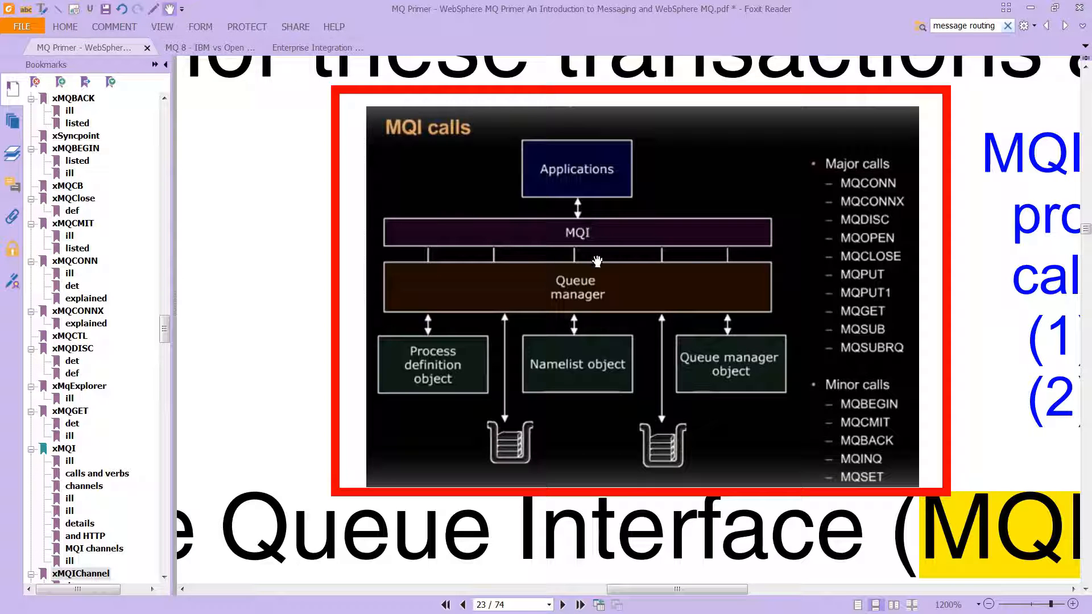
mouse_move(751, 200)
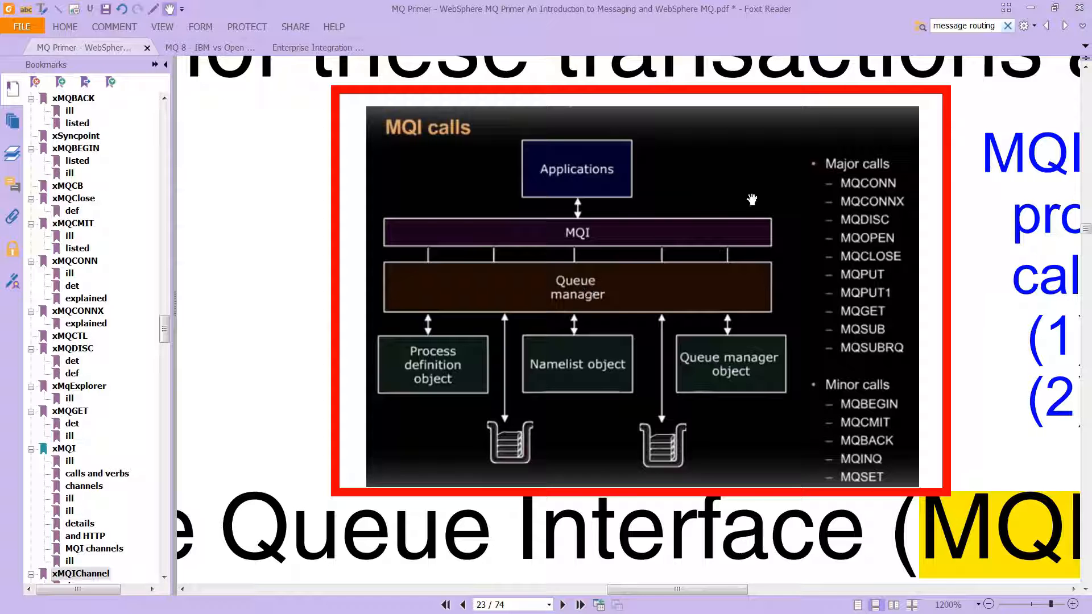
mouse_move(880, 195)
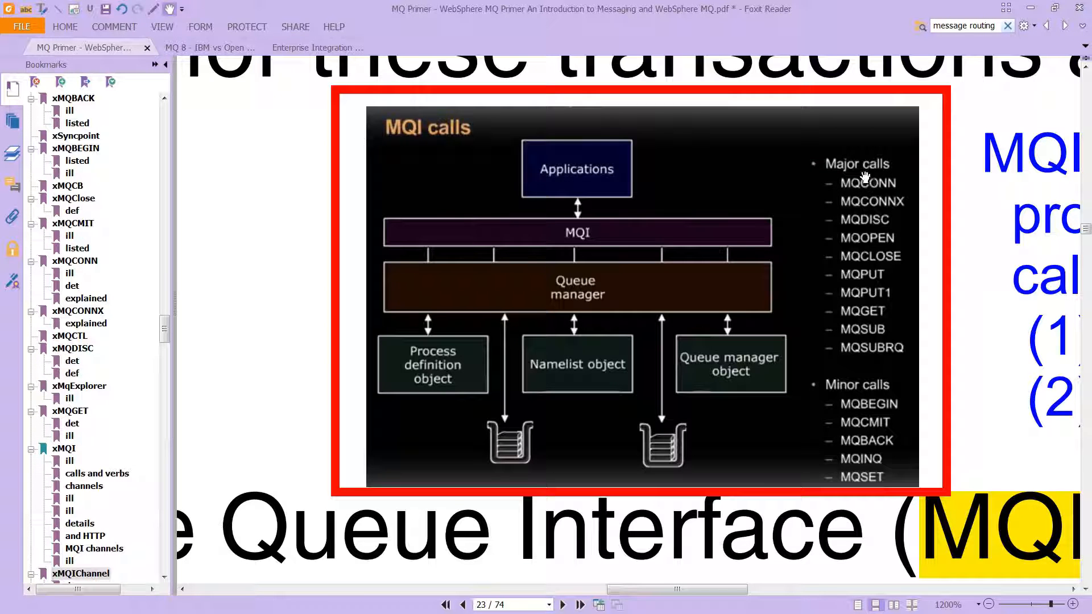
mouse_move(947, 339)
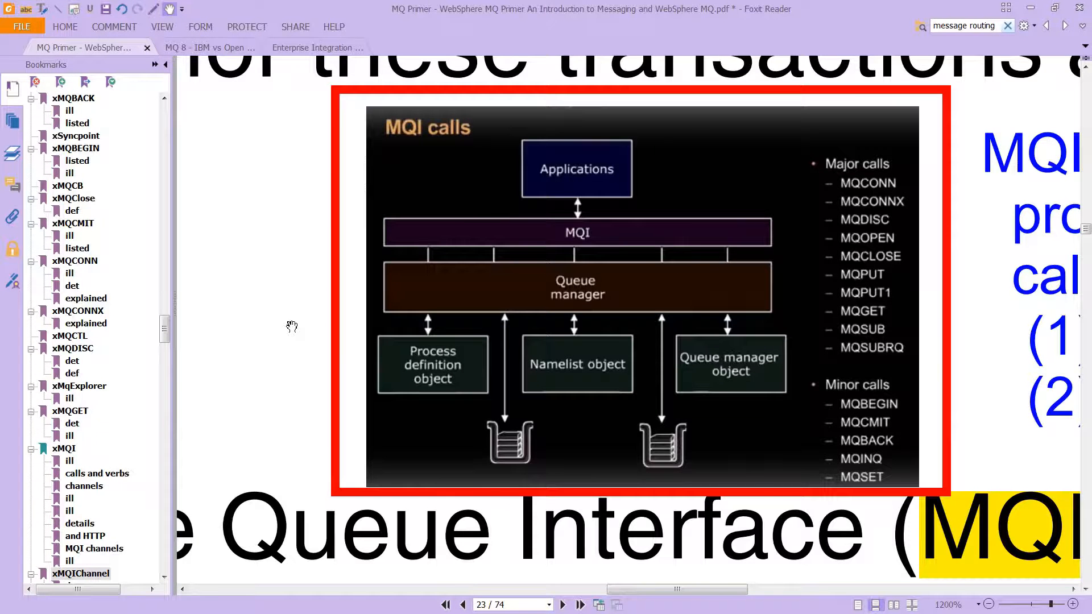
left_click(986, 605)
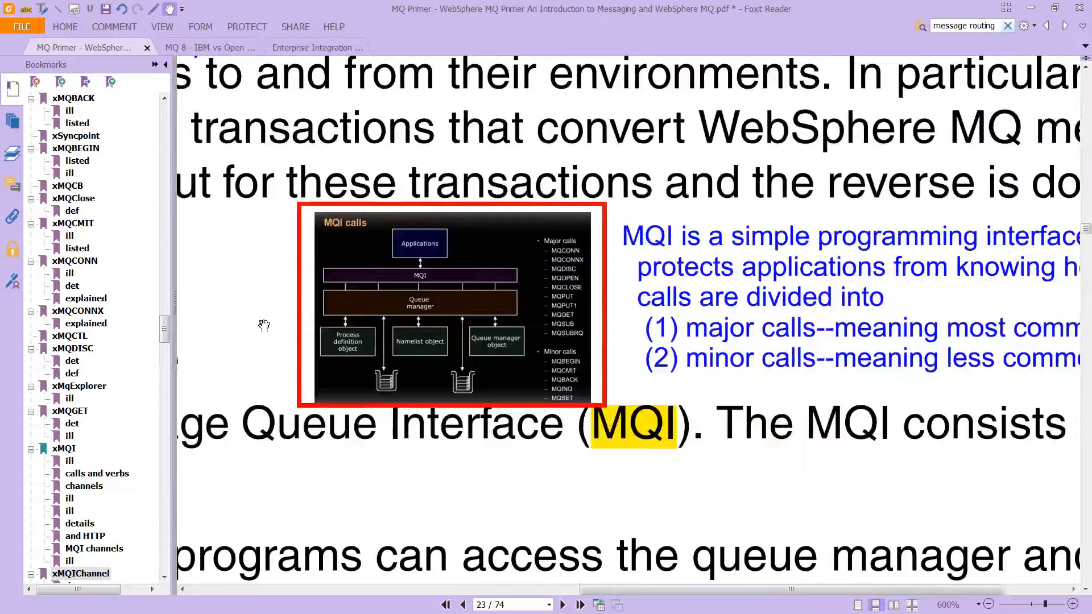
left_click(986, 605)
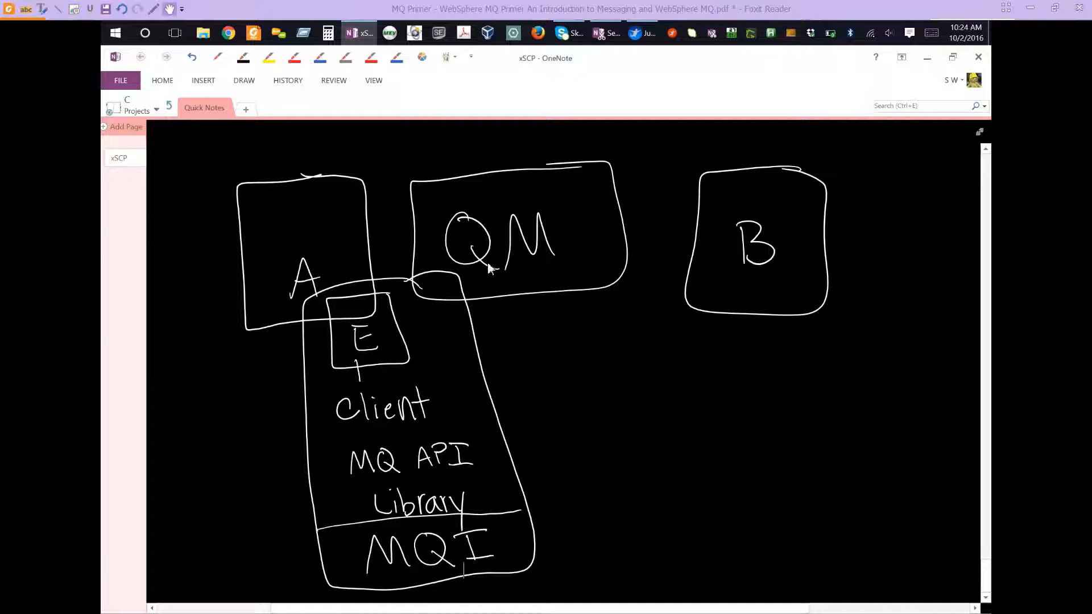
mouse_move(536, 230)
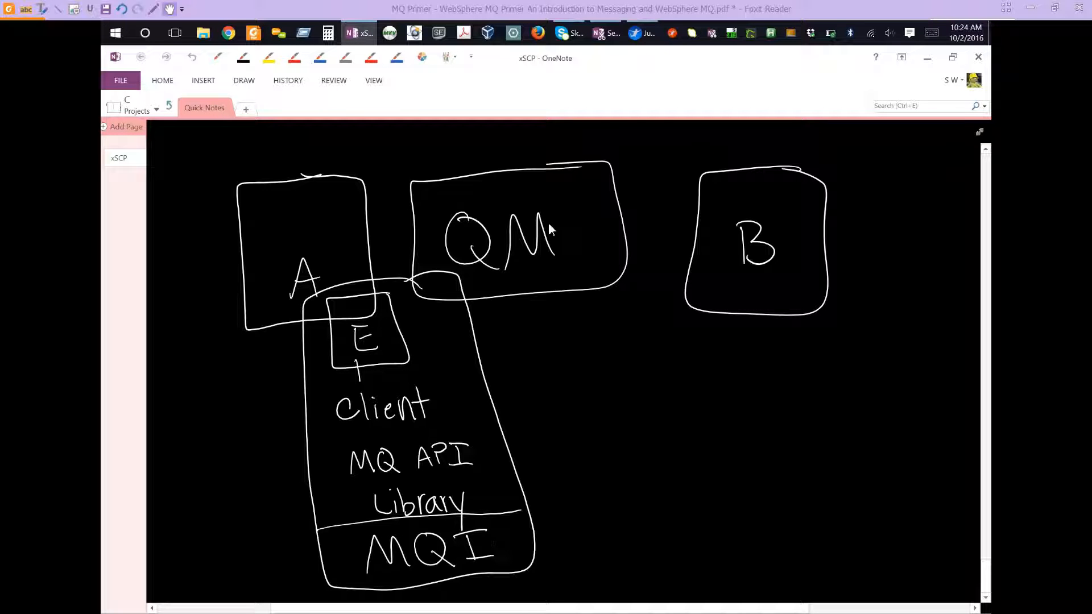
mouse_move(543, 222)
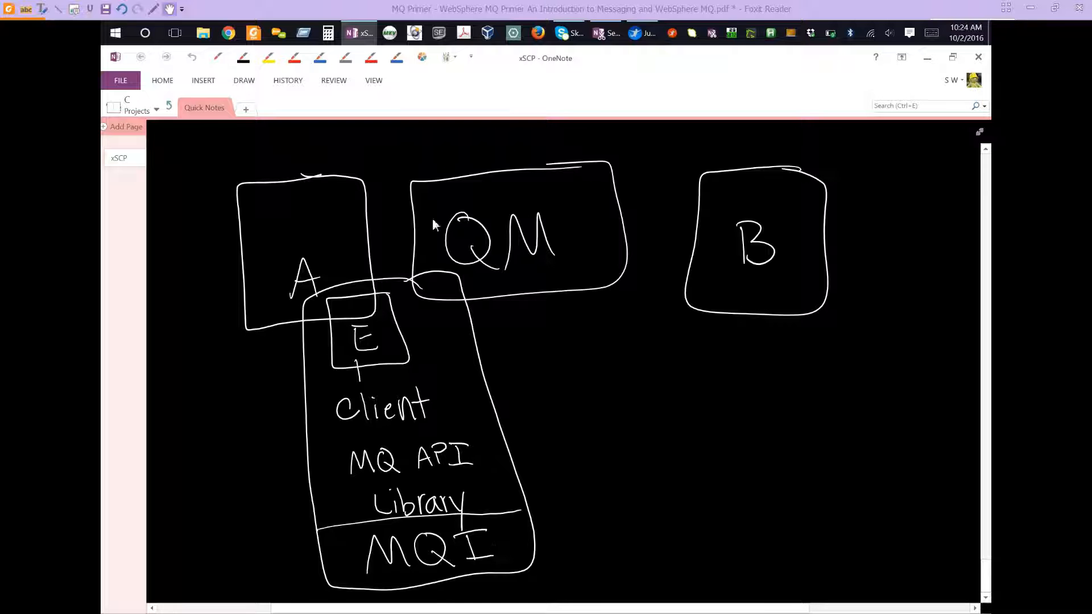
mouse_move(726, 252)
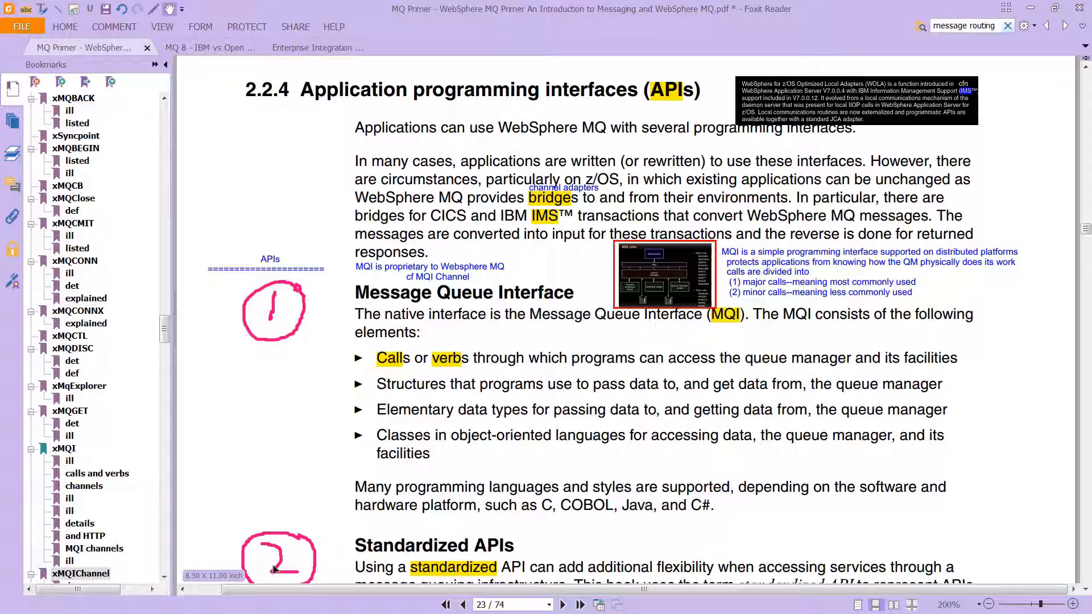
- Scroll page 23 from section 2.2.4 down to the Standardized APIs heading
scroll("down", 3)
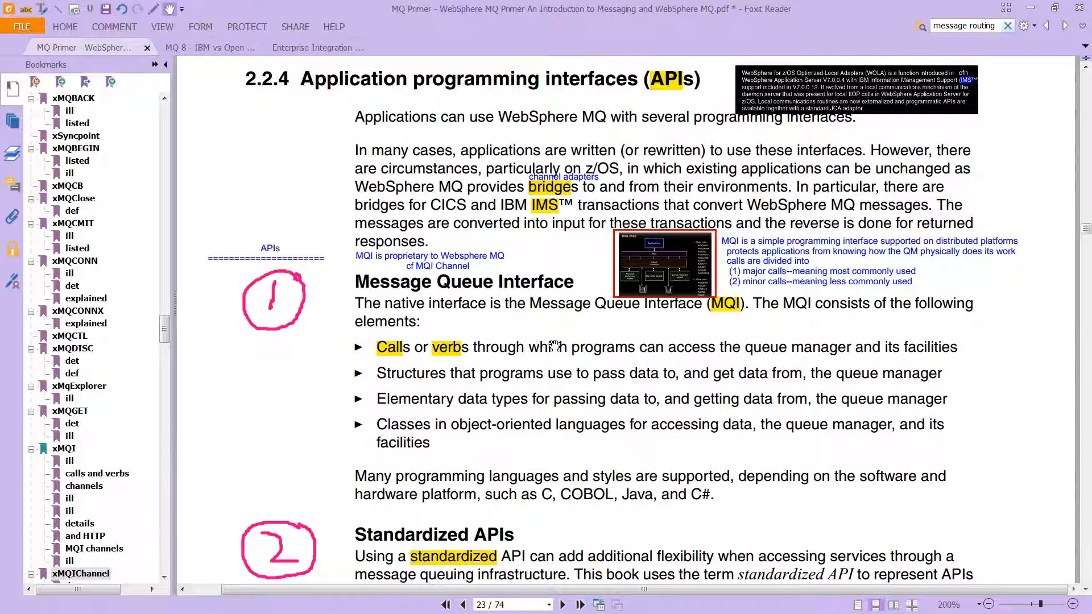
mouse_move(731, 353)
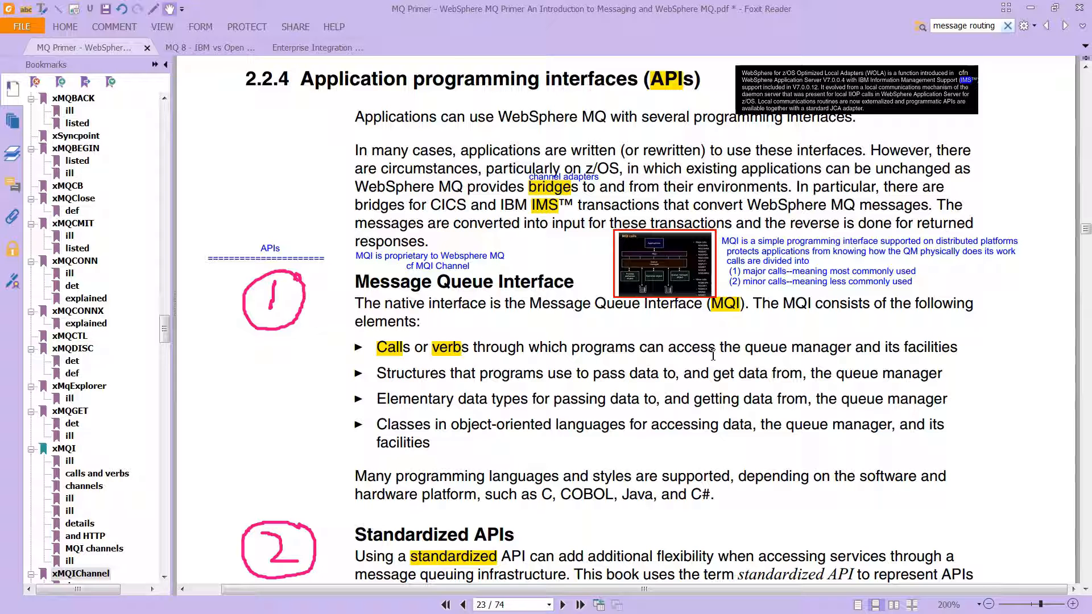
mouse_move(536, 376)
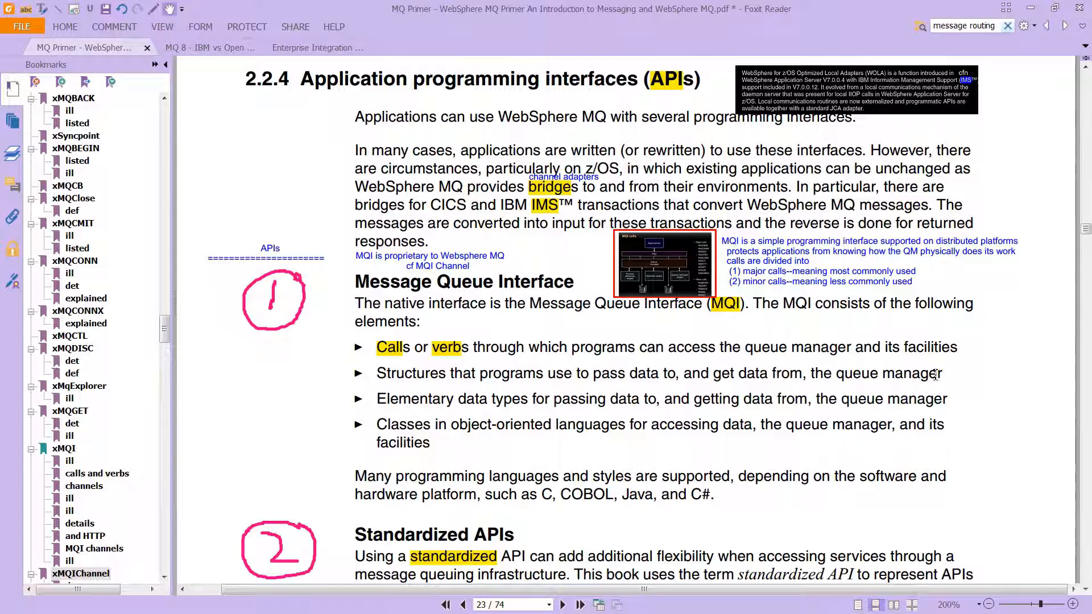
scroll("down", 3)
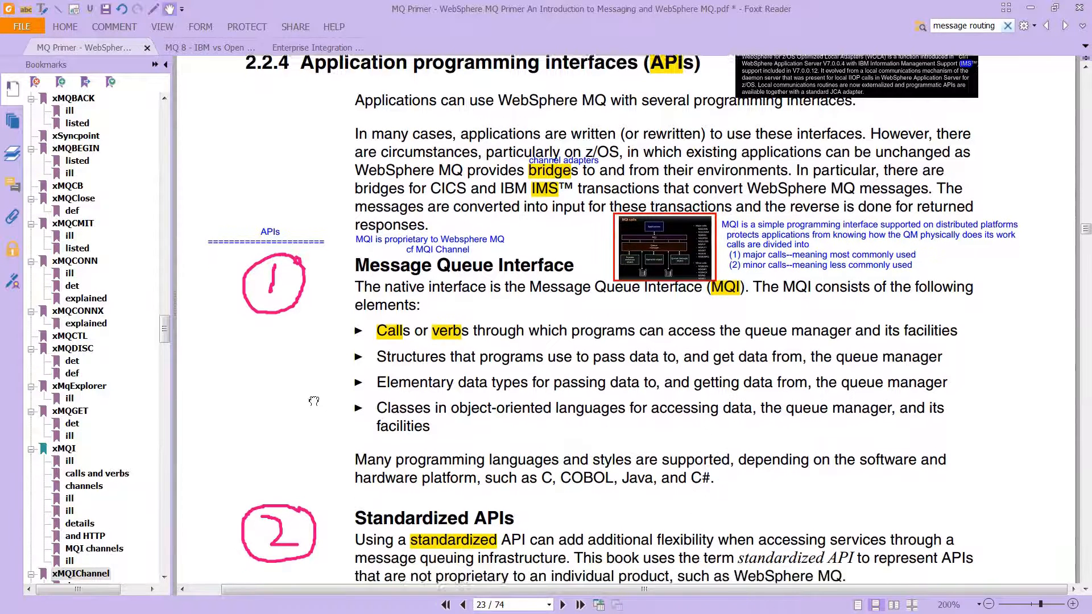
scroll("down", 3)
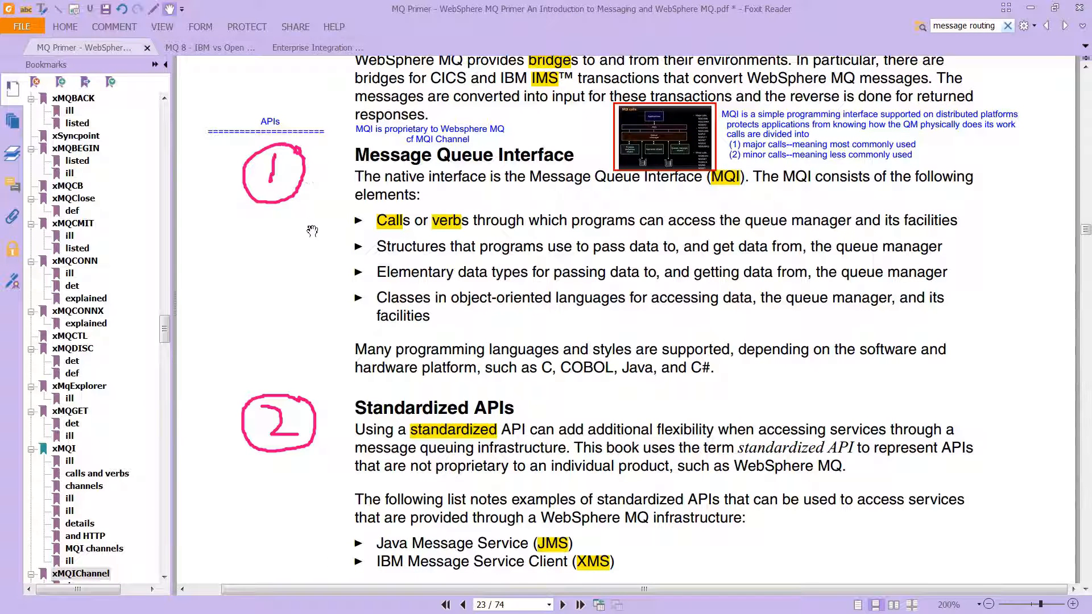
mouse_move(243, 327)
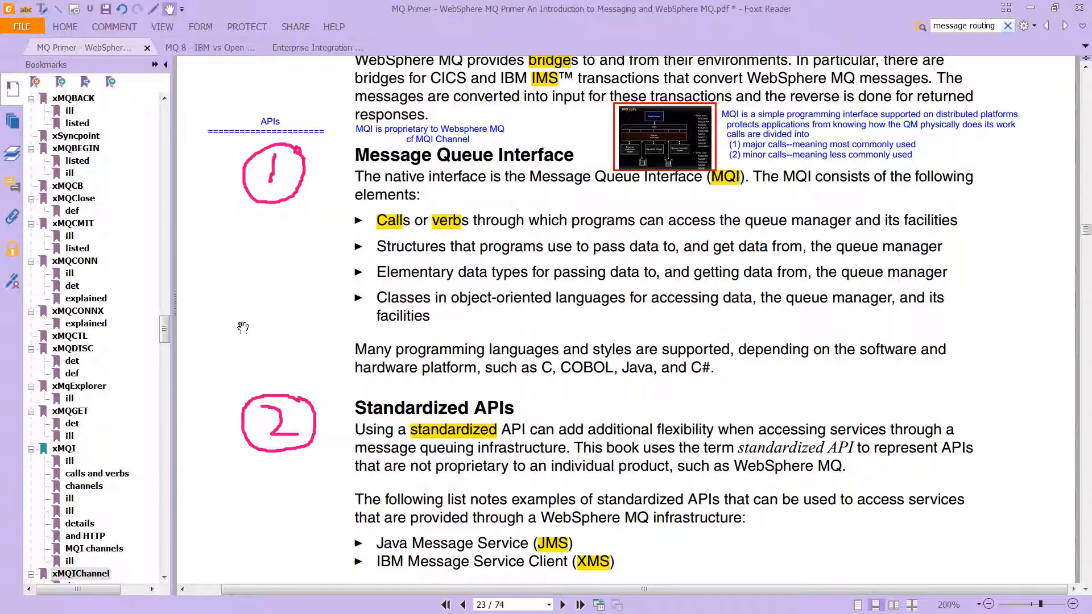
- Scroll page 23 down to the highlighted HTTP thin client section with its smartphone example
scroll("down", 3)
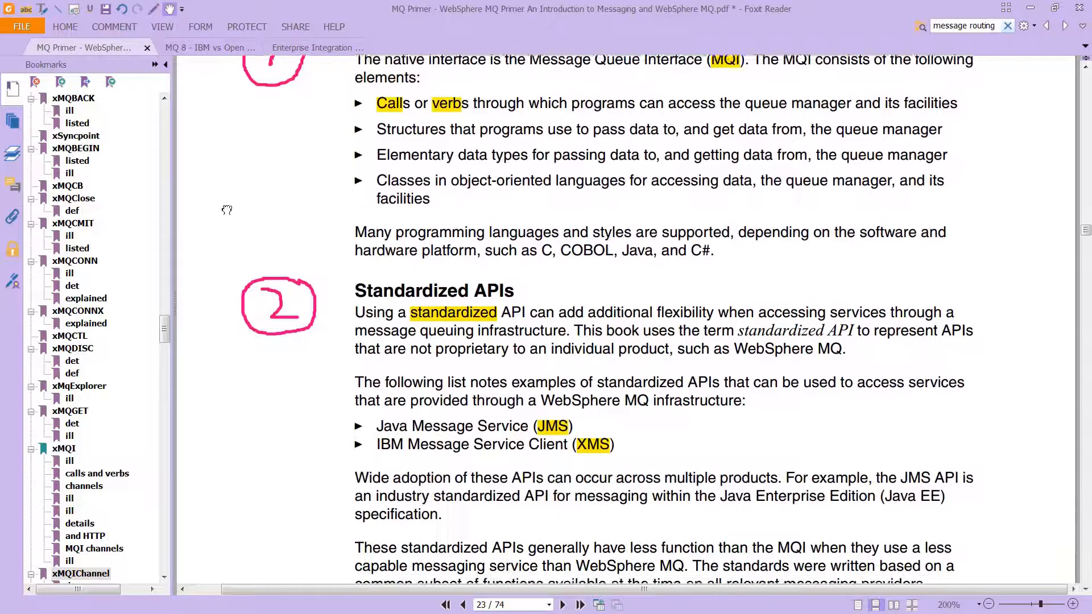
scroll("down", 3)
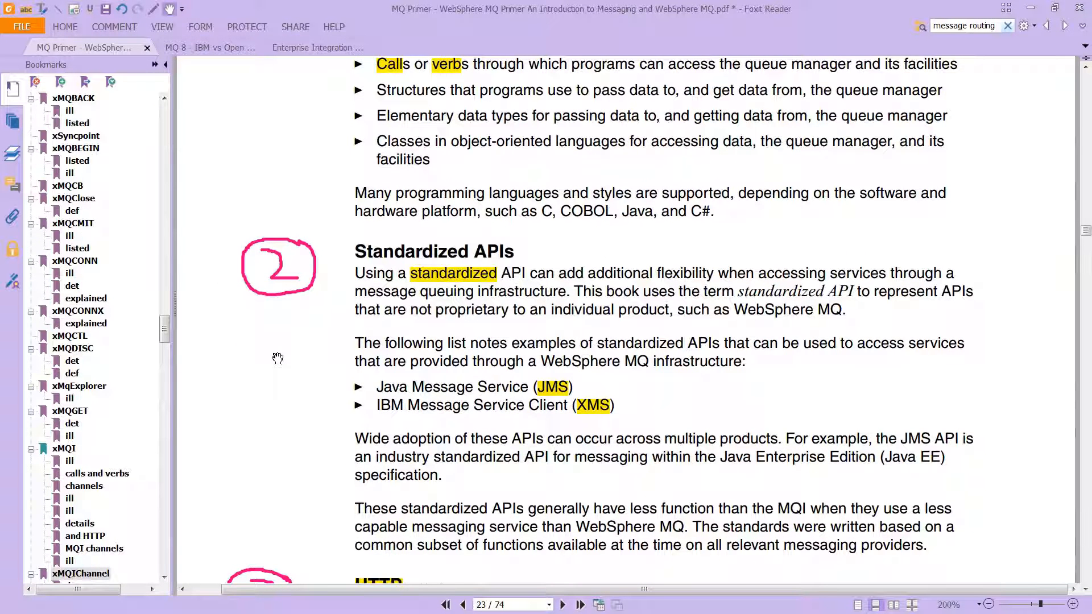
mouse_move(296, 337)
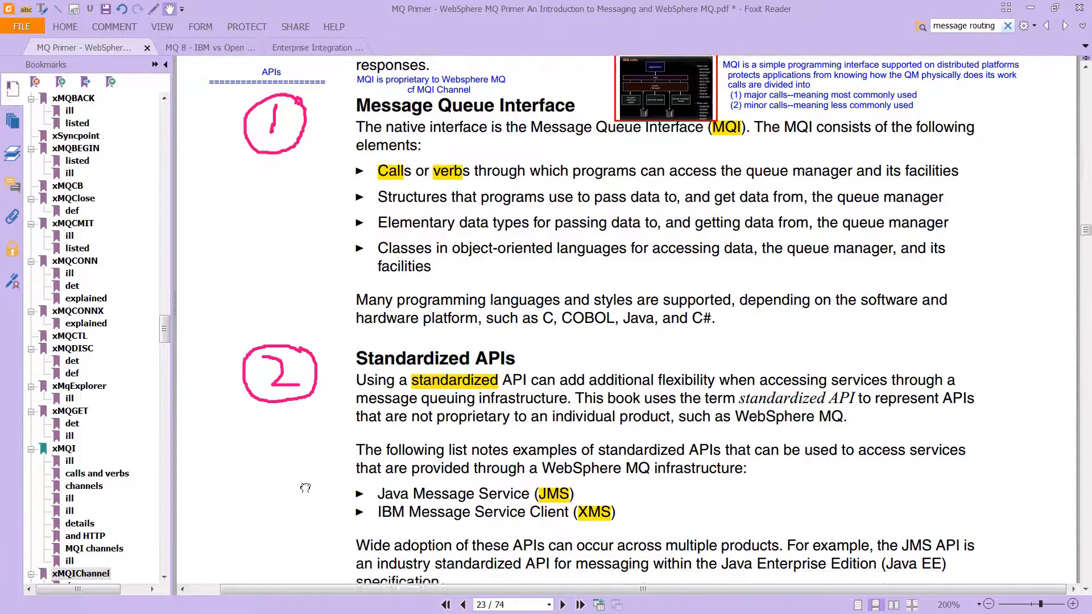
scroll("down", 3)
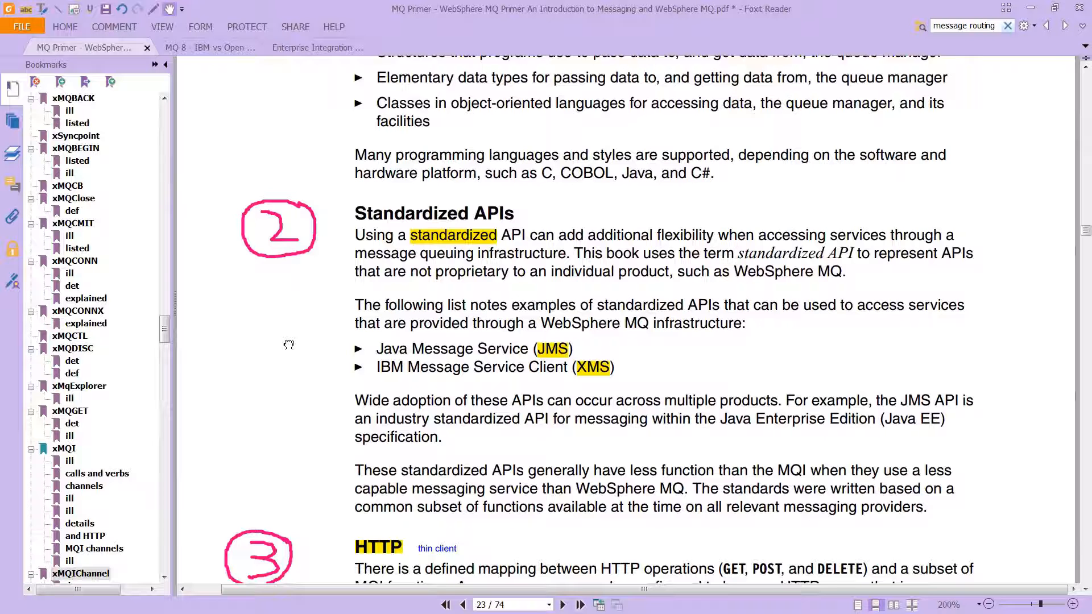
scroll("down", 3)
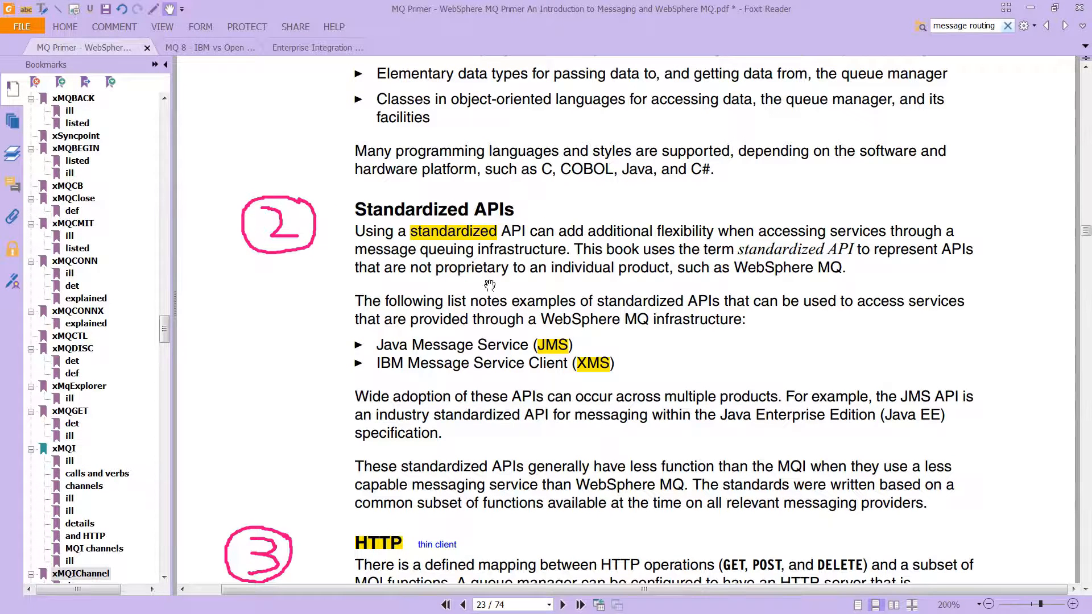
scroll("down", 3)
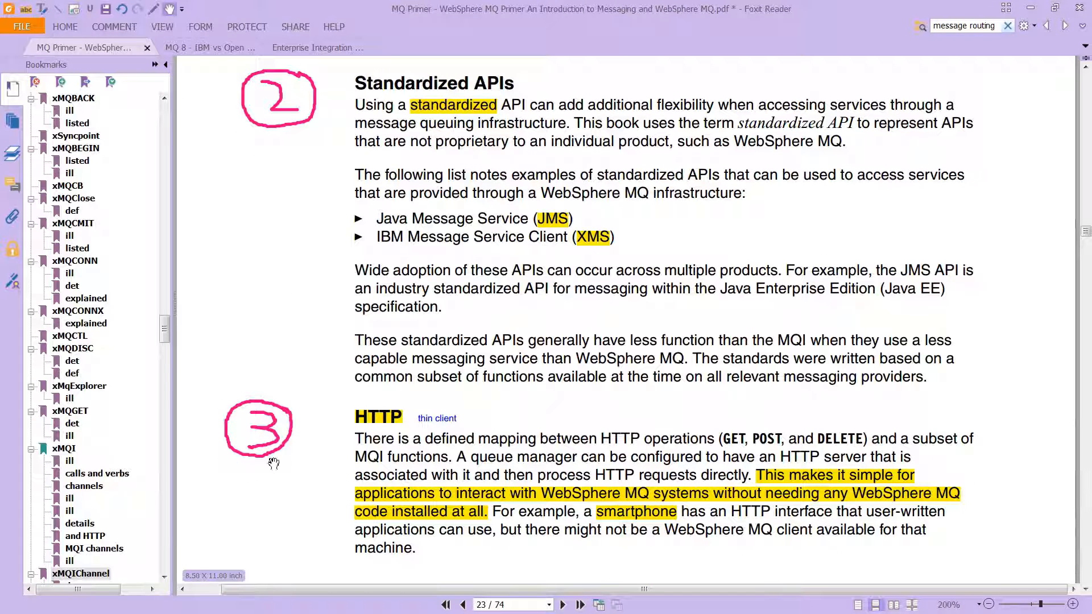
mouse_move(295, 485)
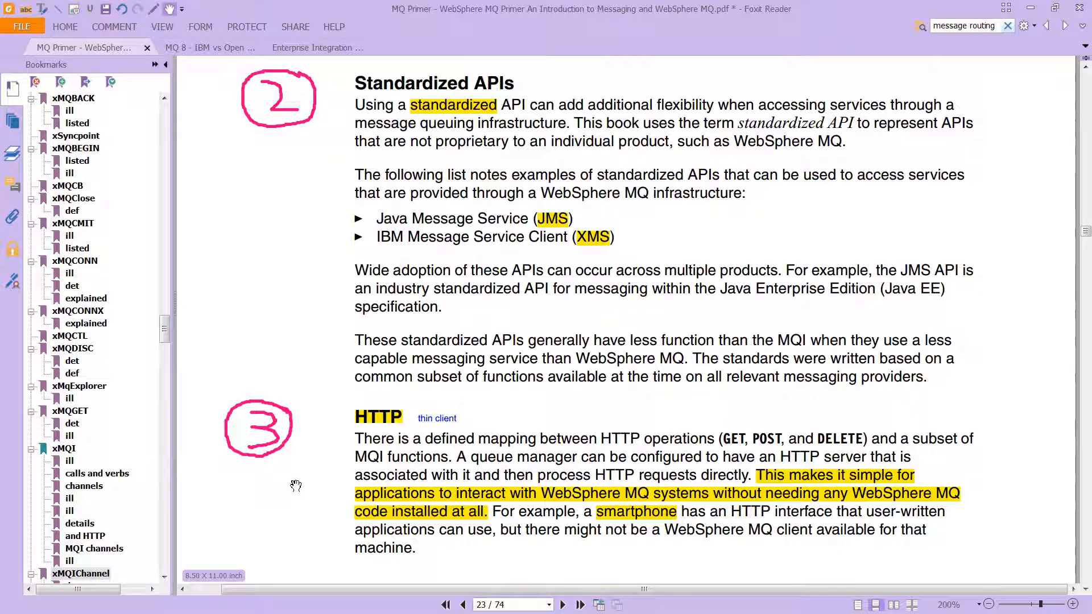
mouse_move(322, 468)
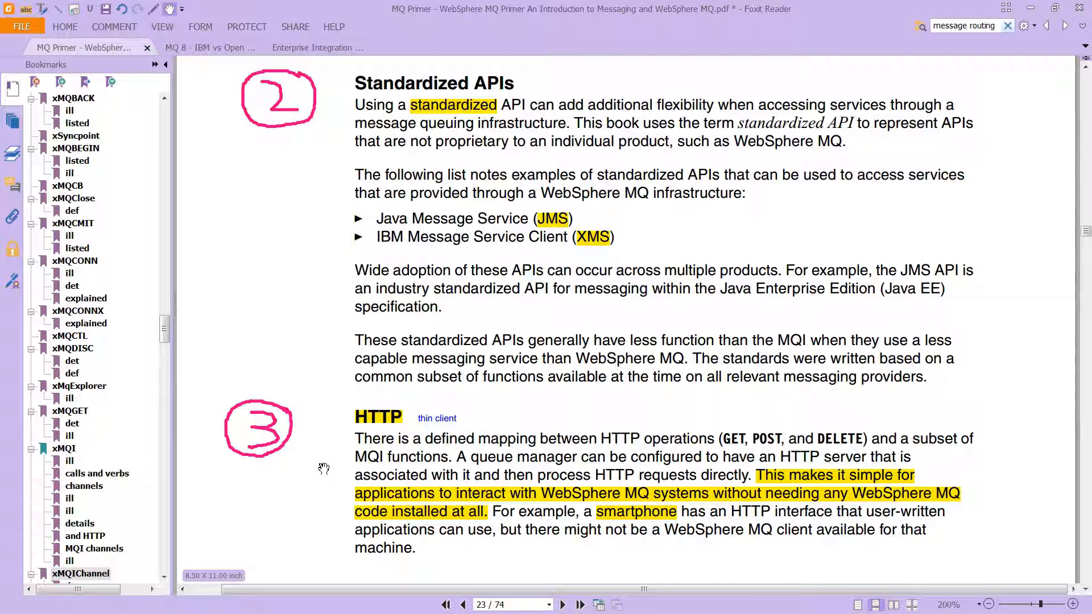
mouse_move(689, 480)
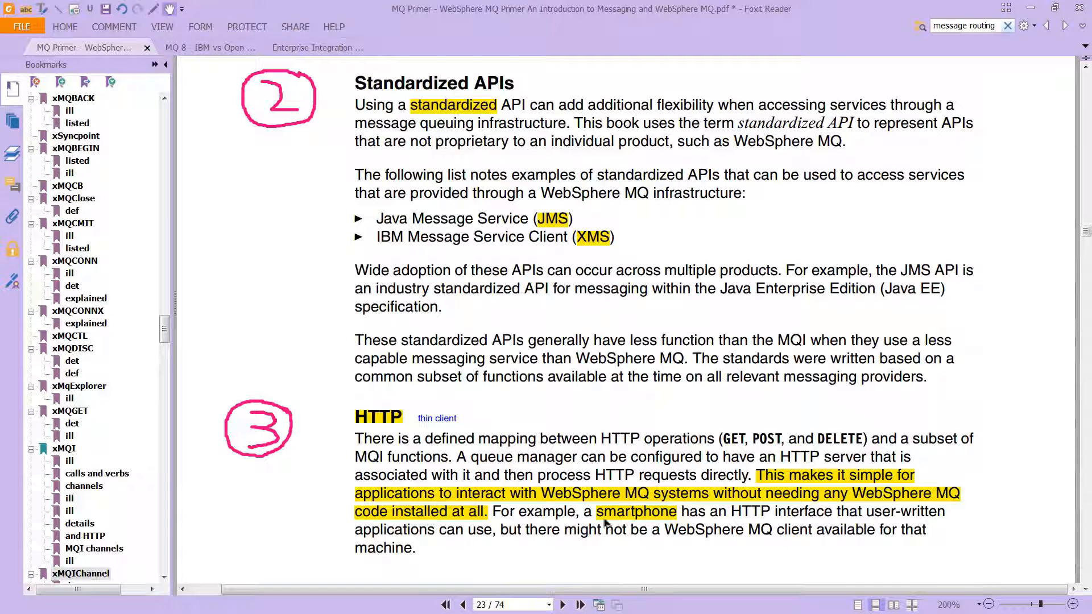
mouse_move(518, 518)
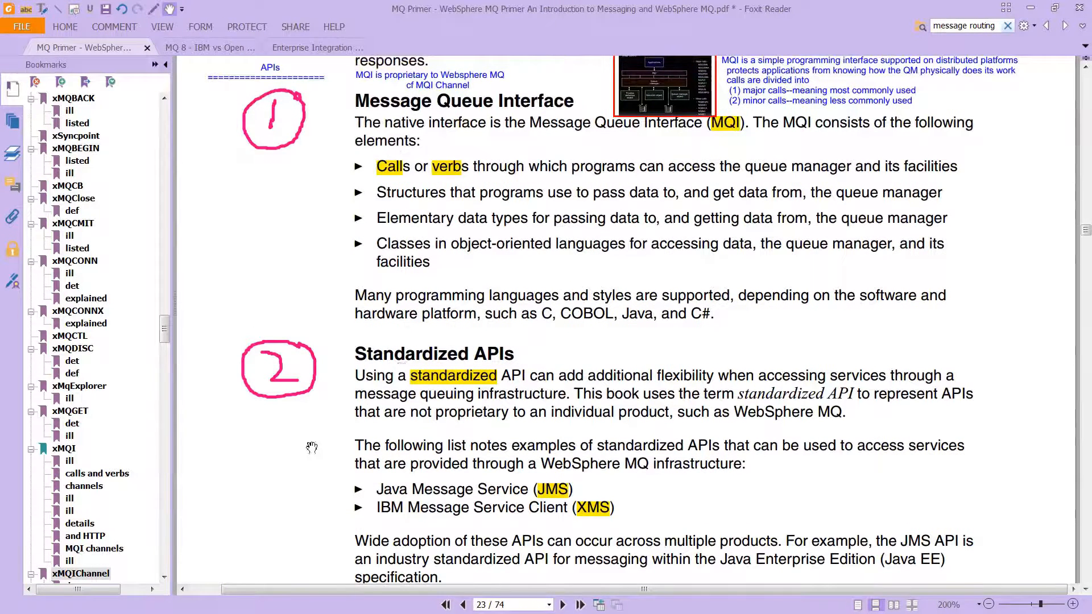
scroll("down", 3)
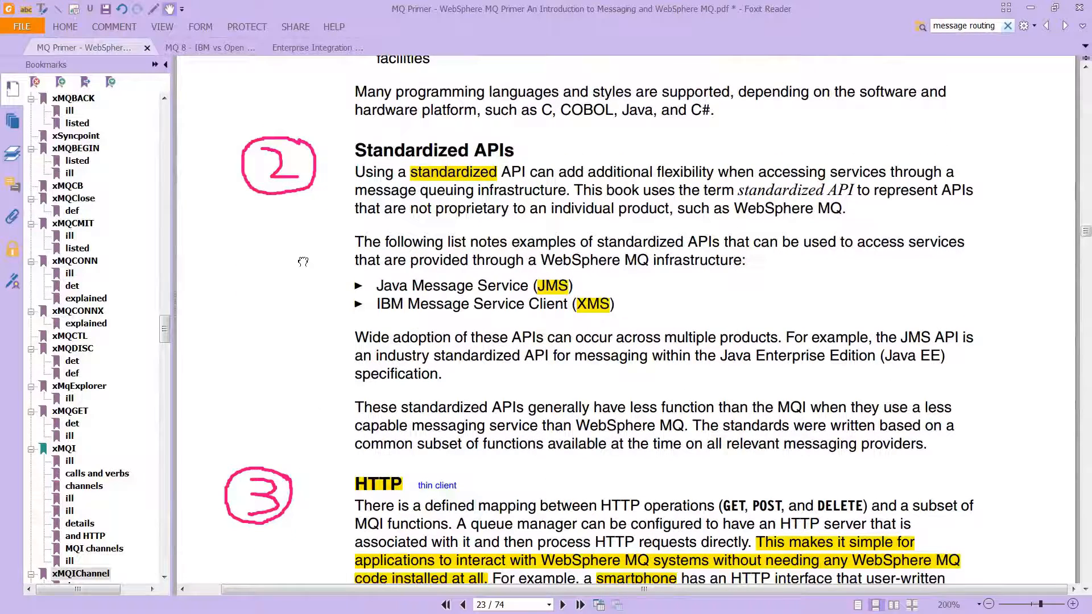
scroll("down", 3)
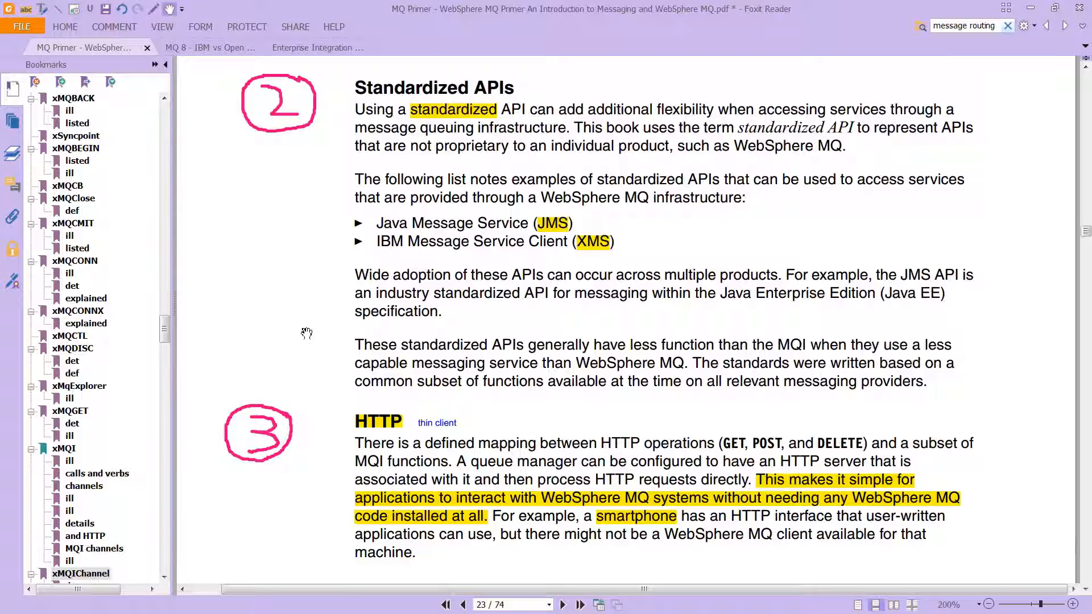
mouse_move(308, 522)
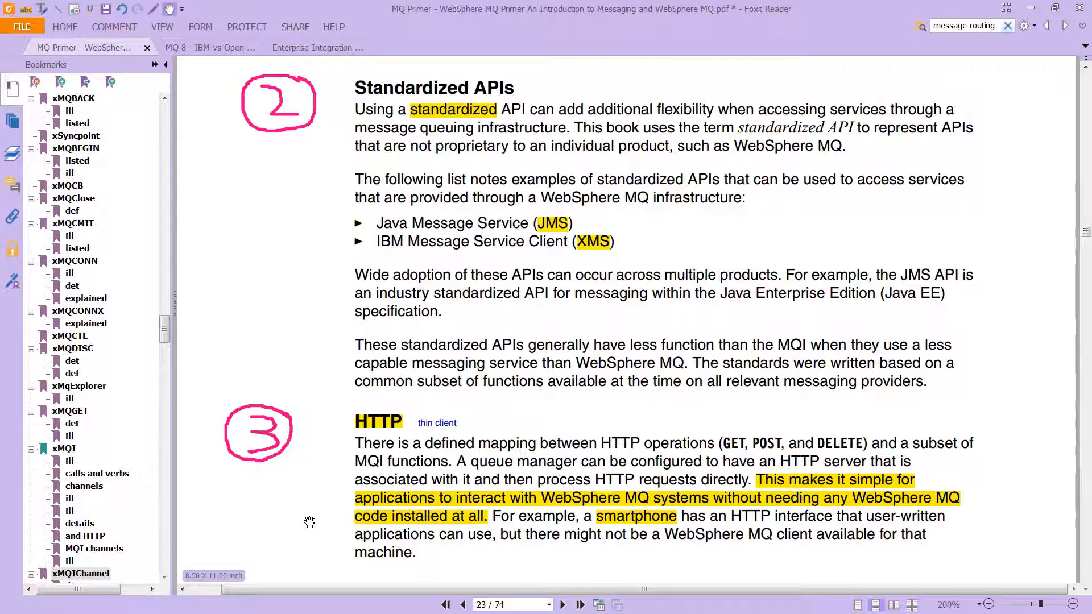
scroll("down", 3)
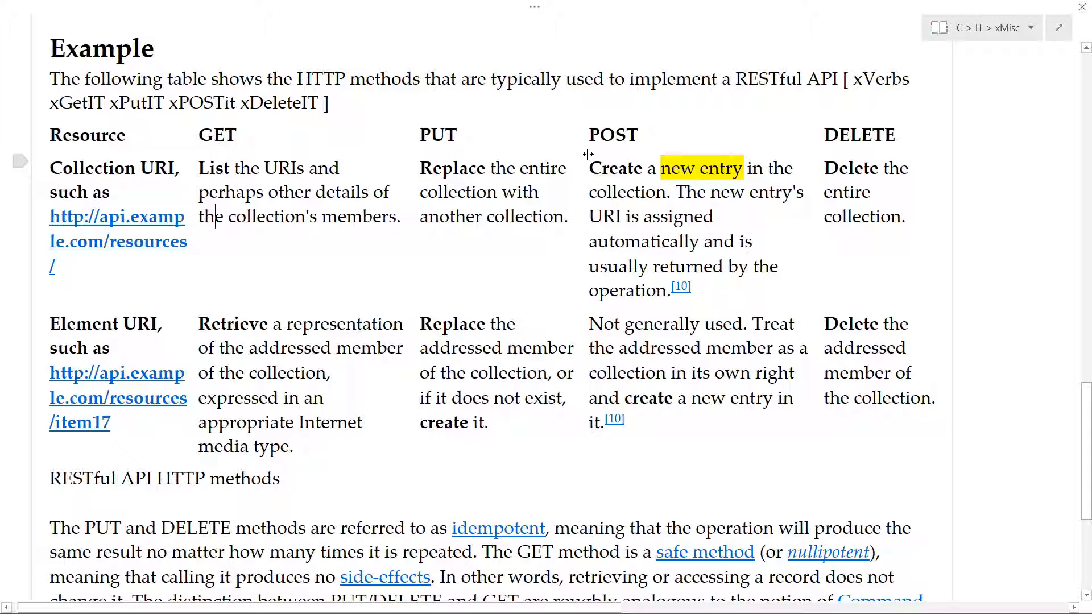
mouse_move(261, 141)
type("xsoap")
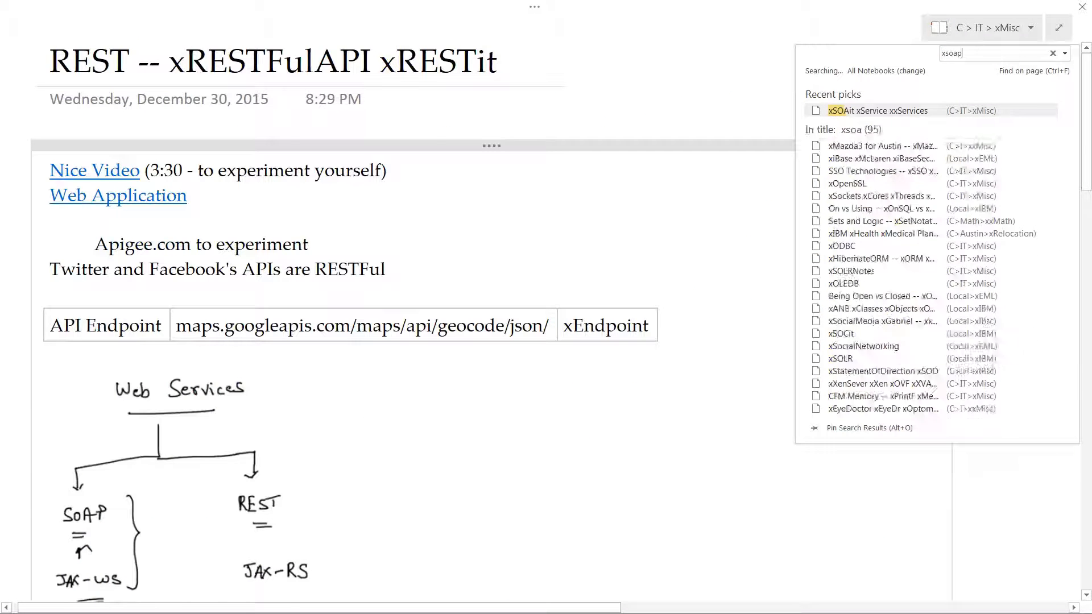
- Close the note search results and scroll to the App Server 1 / App Server 2 sketch
left_click(878, 109)
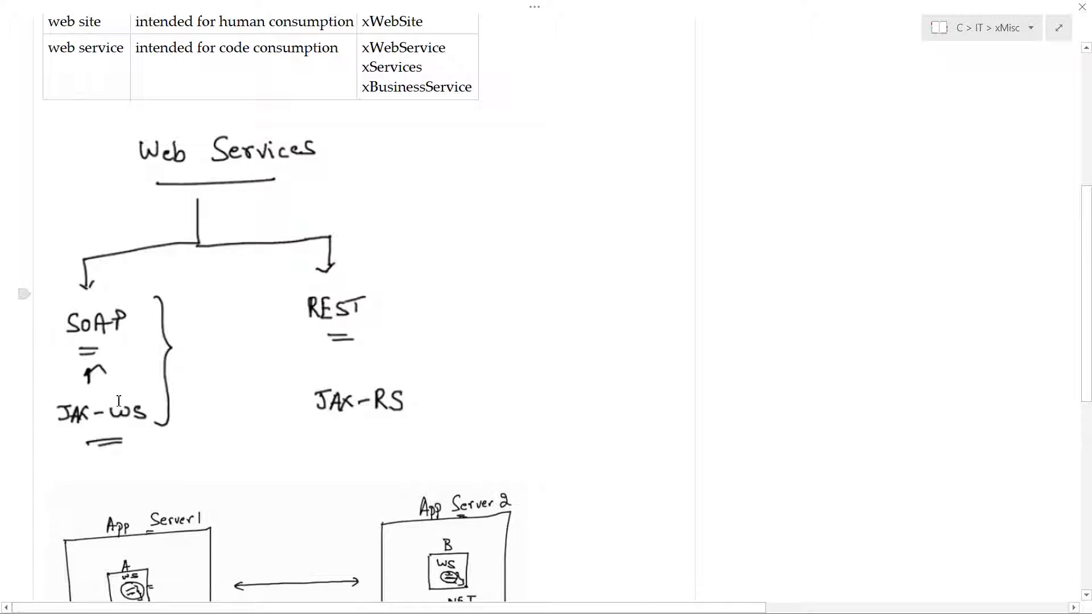
mouse_move(178, 400)
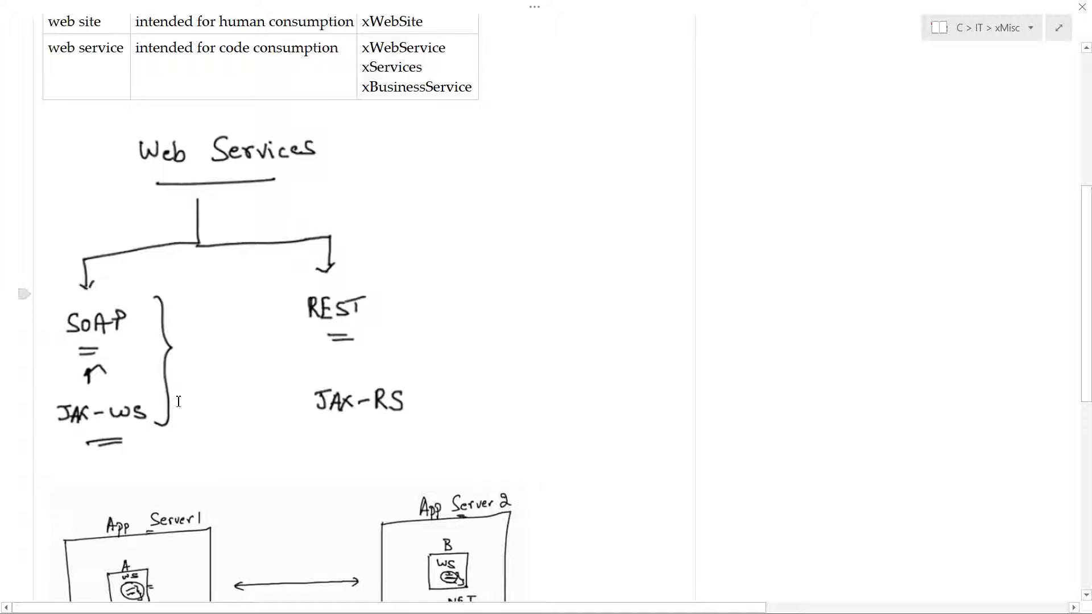
scroll("down", 3)
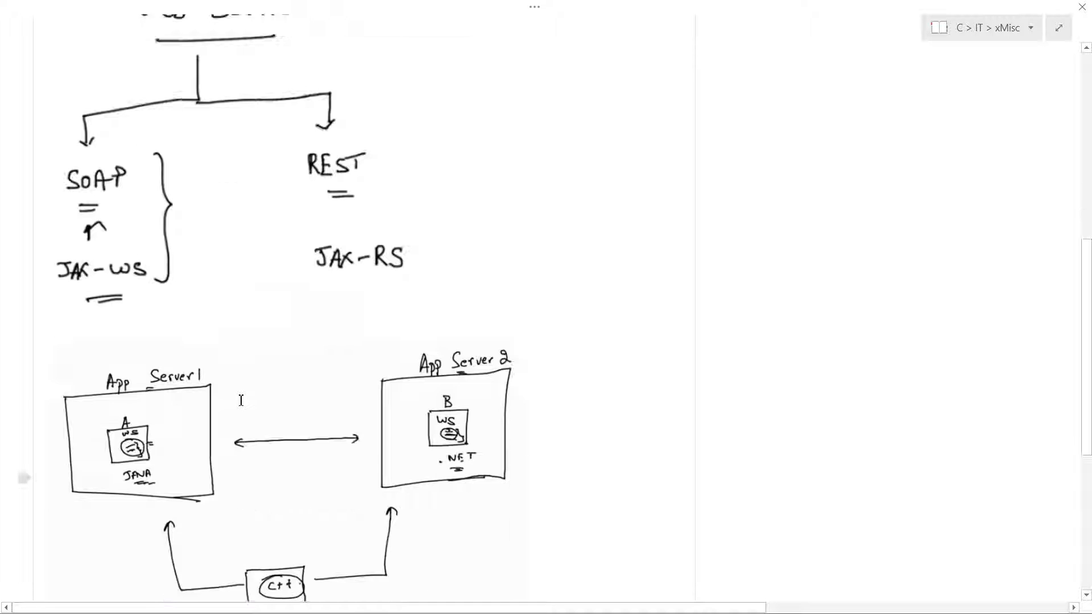
scroll("down", 3)
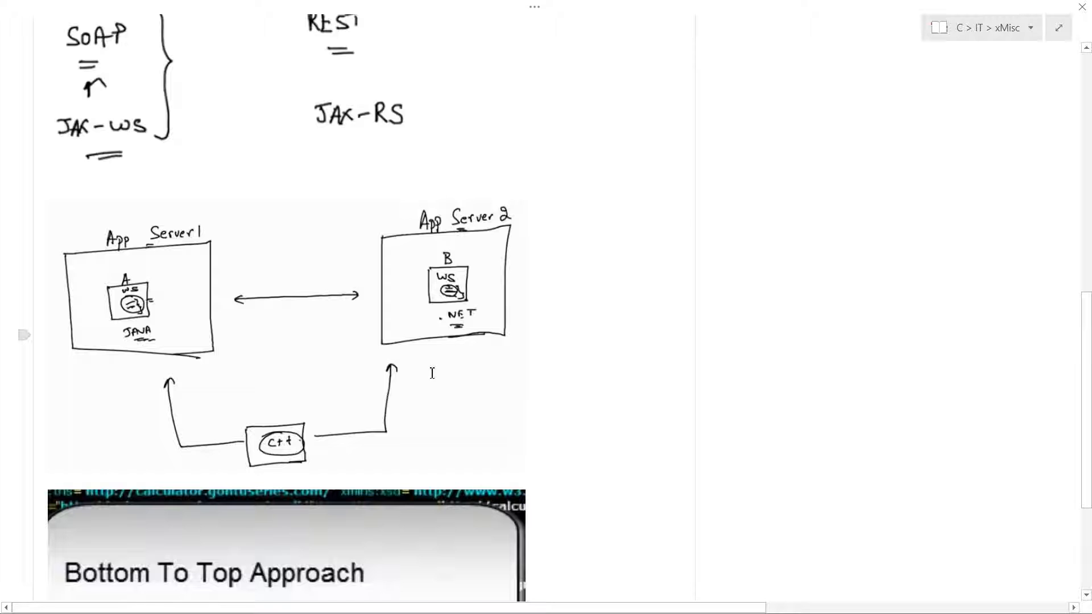
scroll("down", 3)
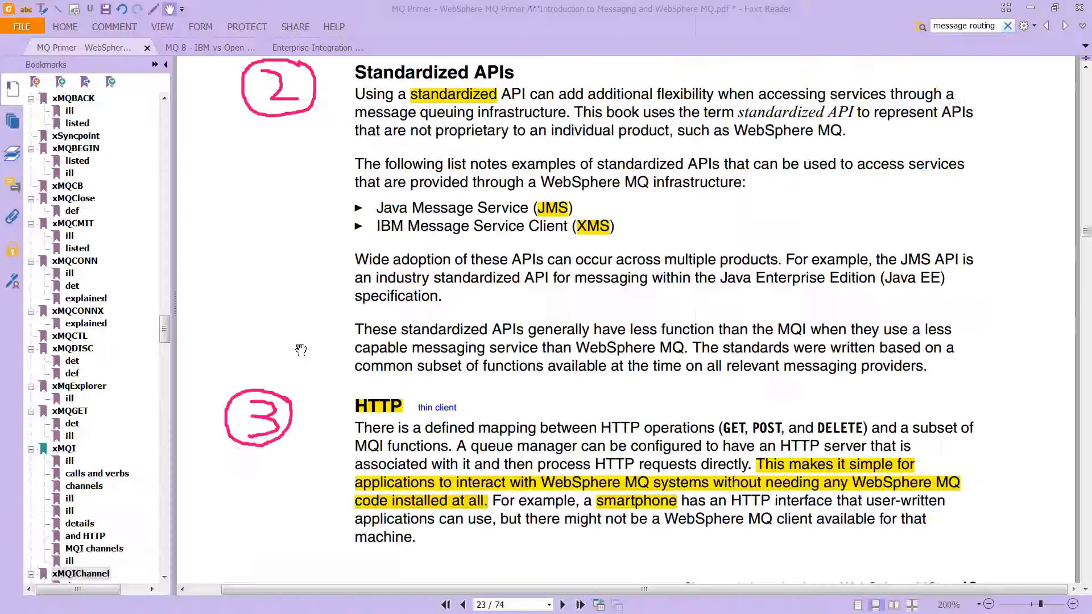
mouse_move(328, 342)
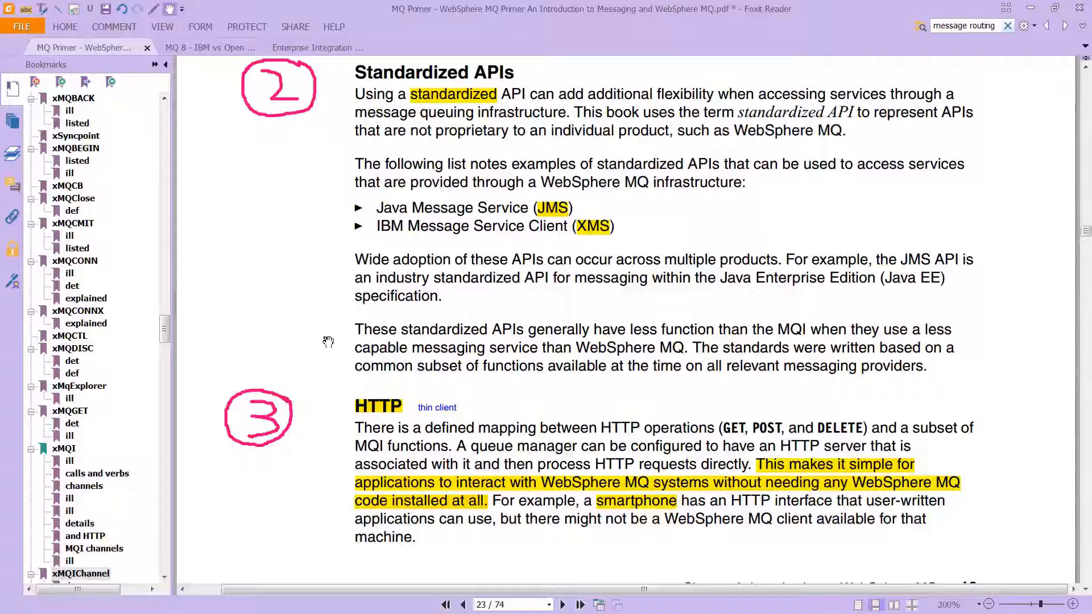
mouse_move(335, 360)
type("mqconn")
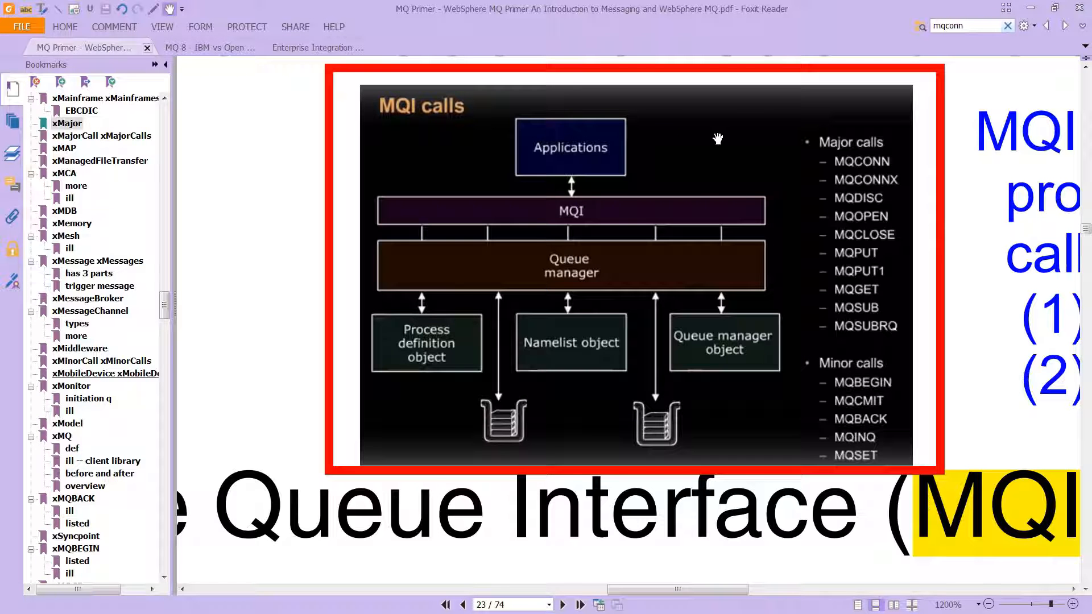
mouse_move(879, 126)
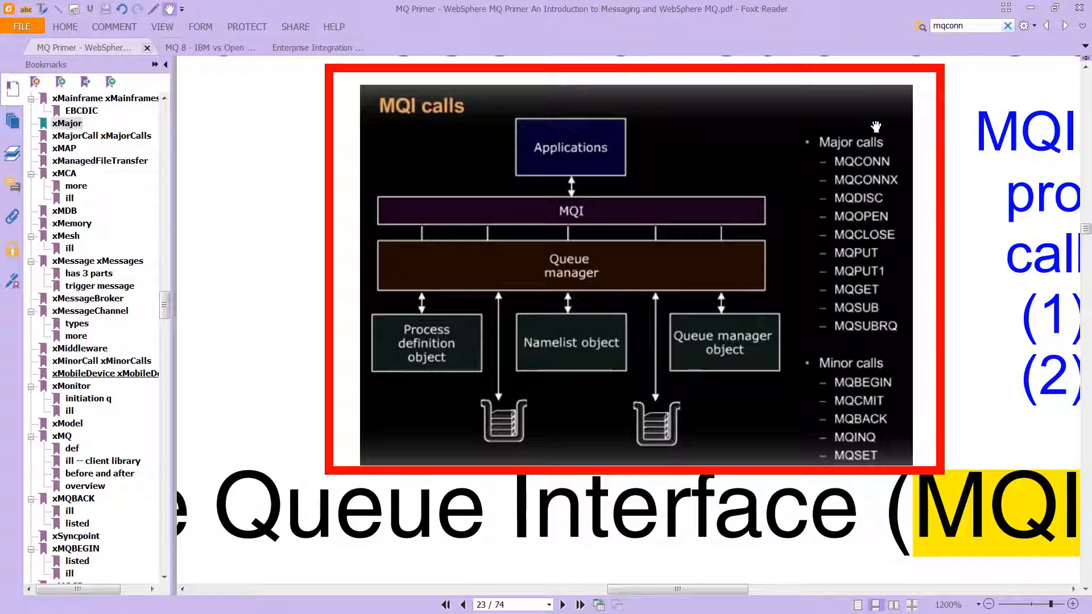
mouse_move(872, 172)
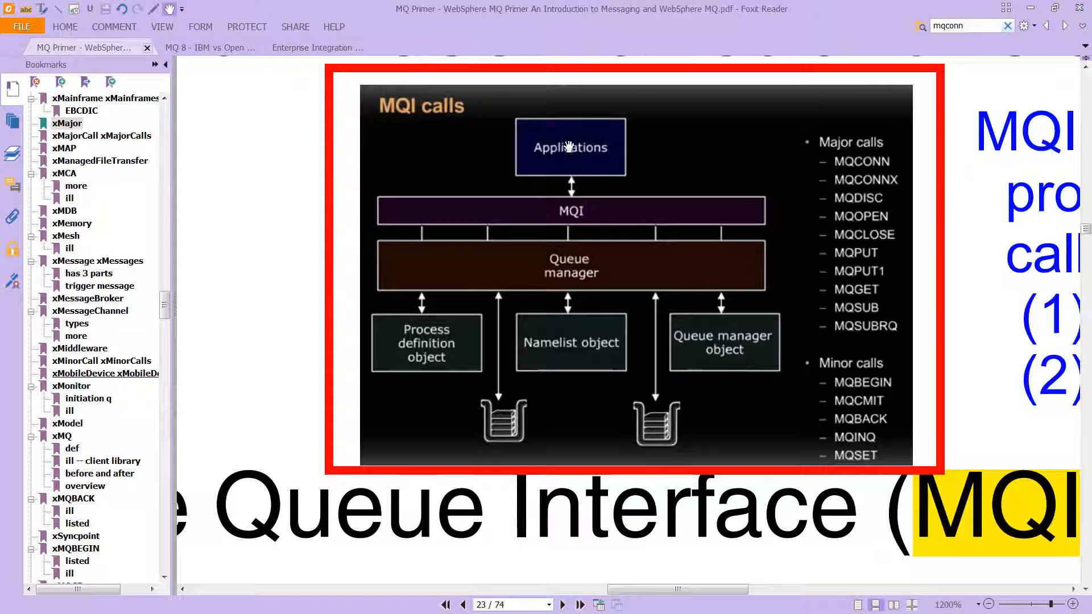
mouse_move(581, 214)
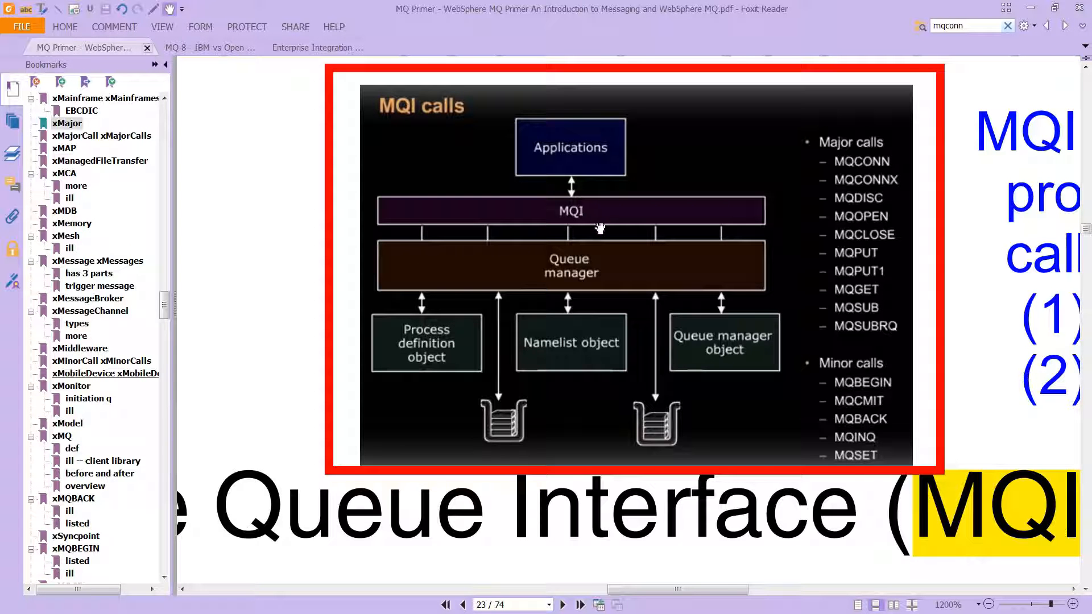
mouse_move(591, 261)
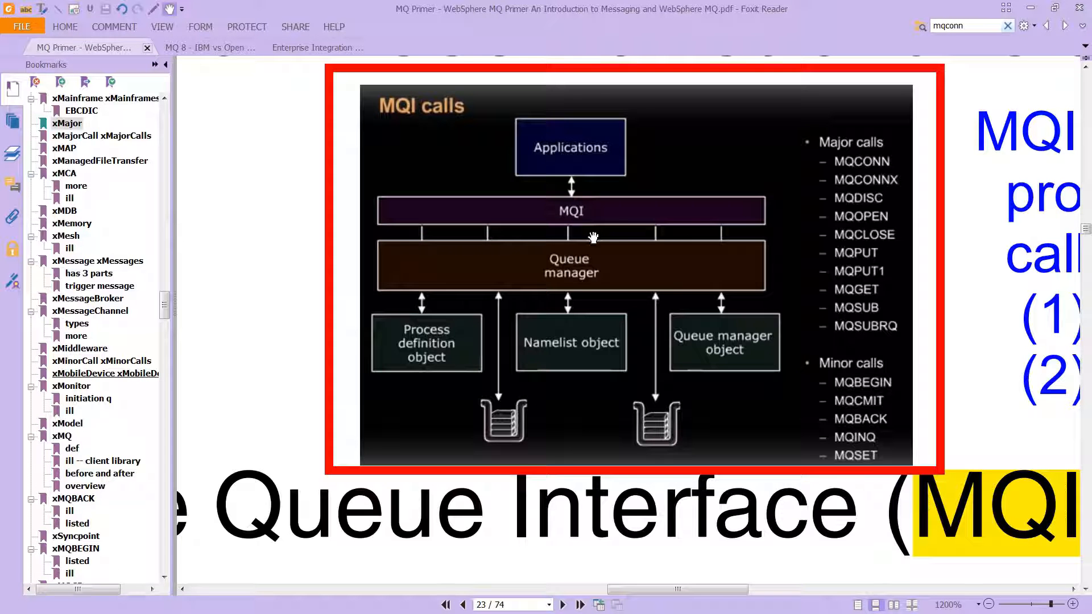
mouse_move(822, 226)
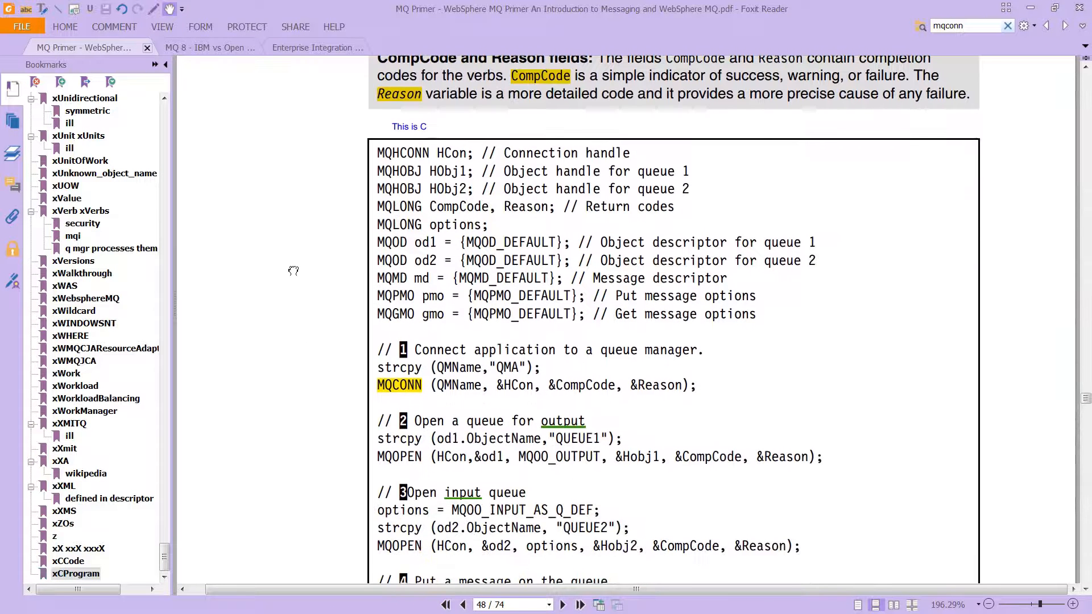
- Zoom the page 48 code sample to 300% and select QUEUE1 in the MQOPEN call
scroll("down", 3)
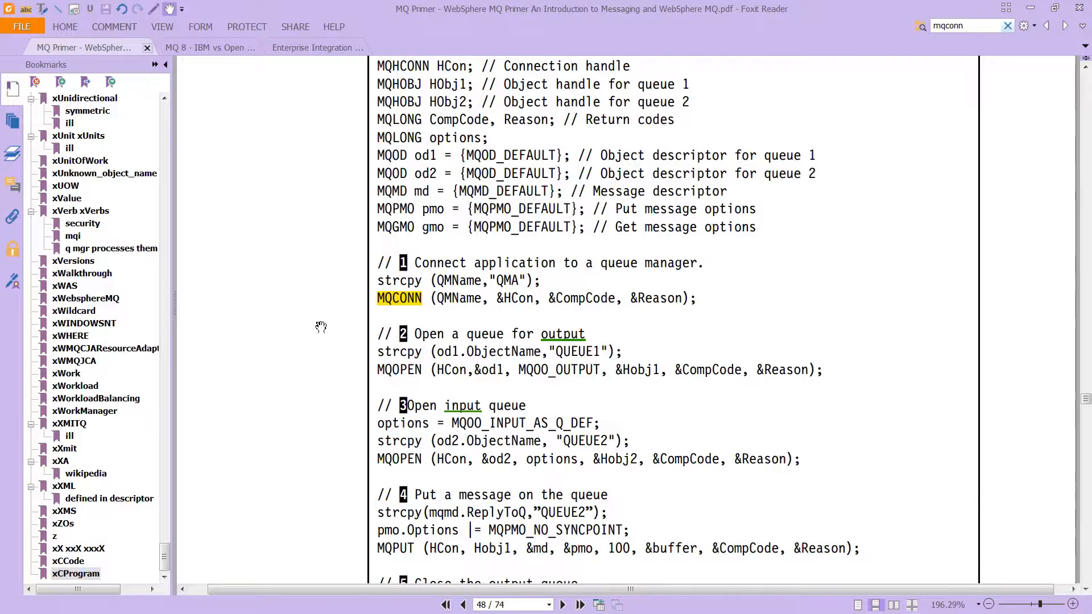
left_click(1039, 604)
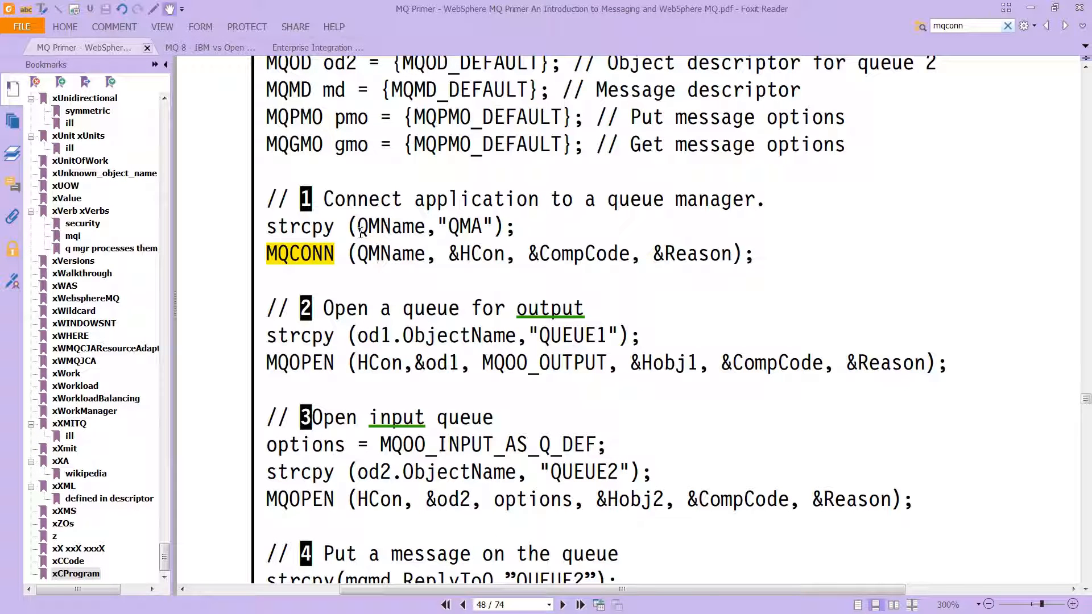
double_click(391, 226)
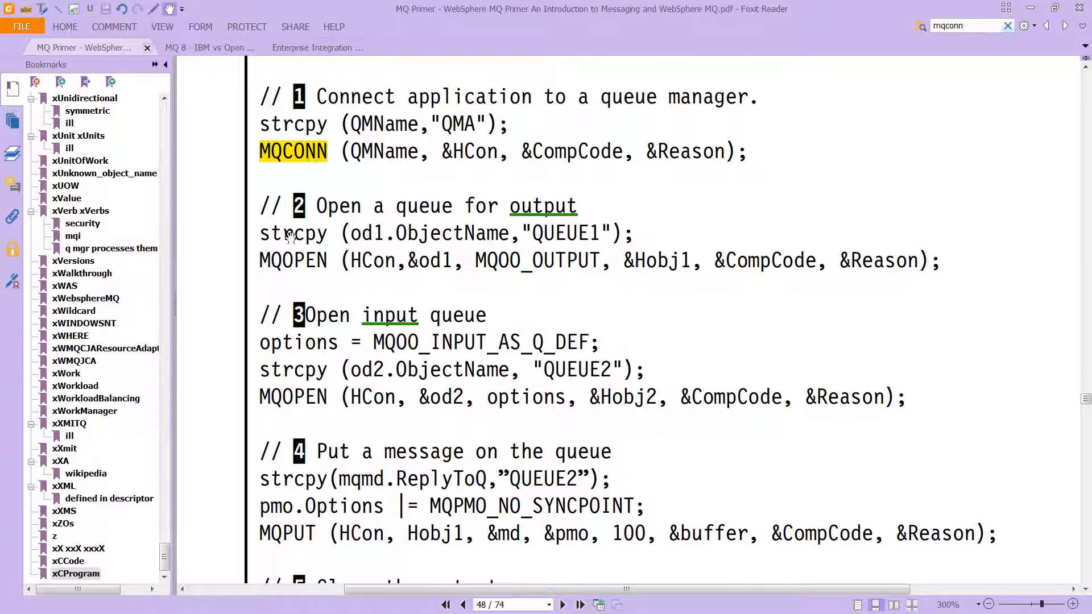
double_click(292, 259)
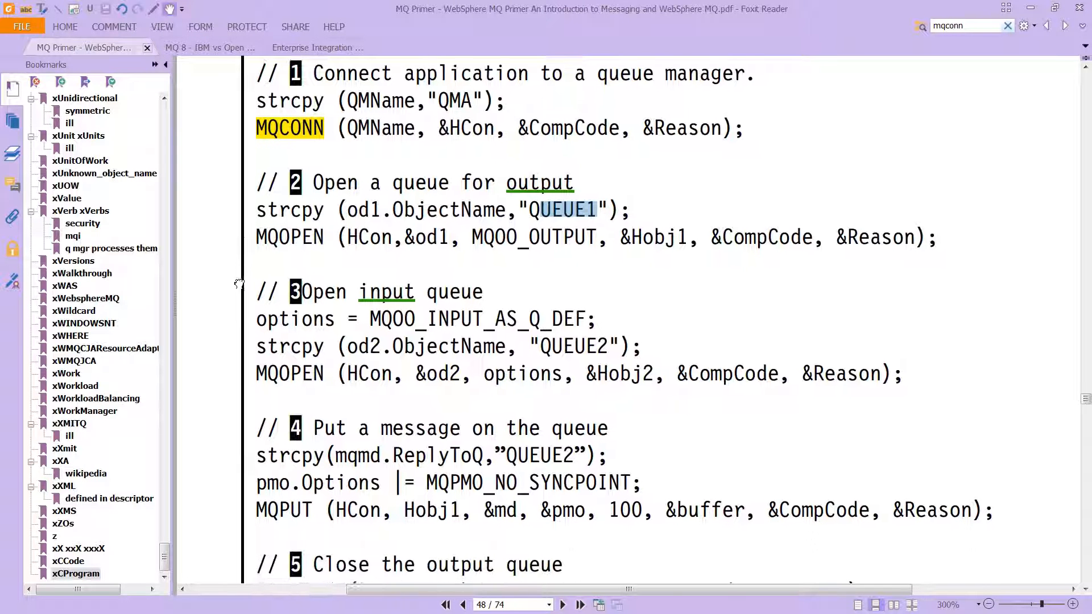
- Select QUEUE2 and read the code through MQPUT, MQGET and MQCLOSE to MQDISC
scroll("down", 3)
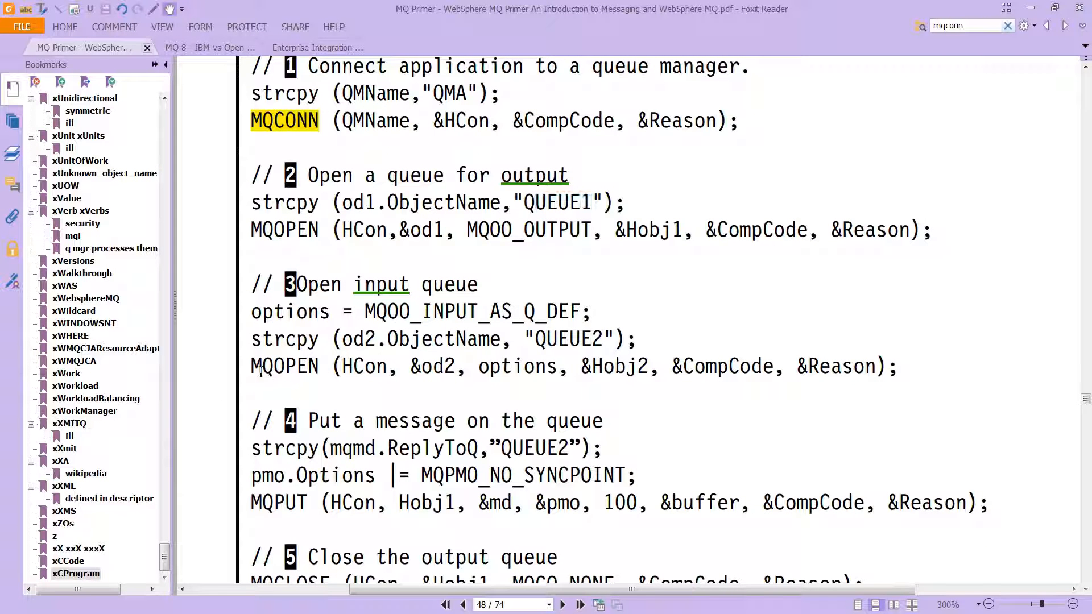
double_click(564, 339)
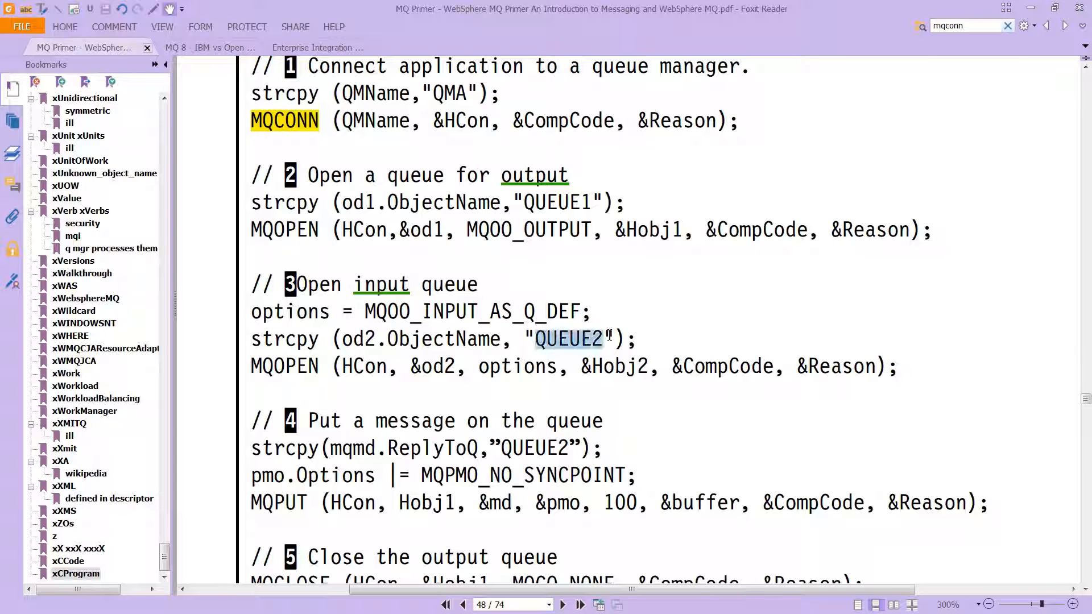
scroll("down", 3)
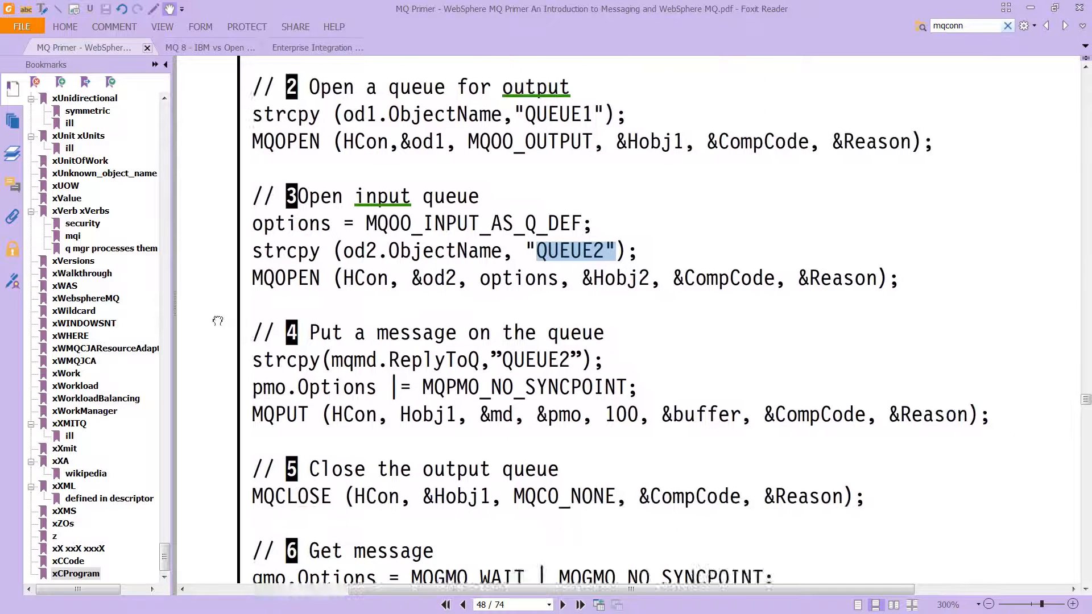
scroll("down", 3)
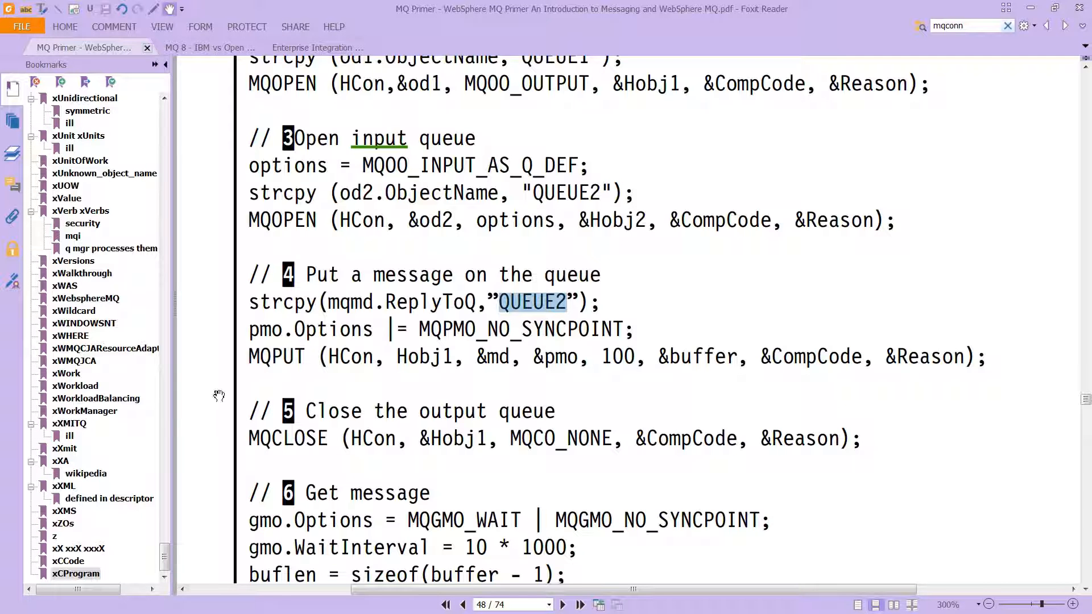
scroll("down", 3)
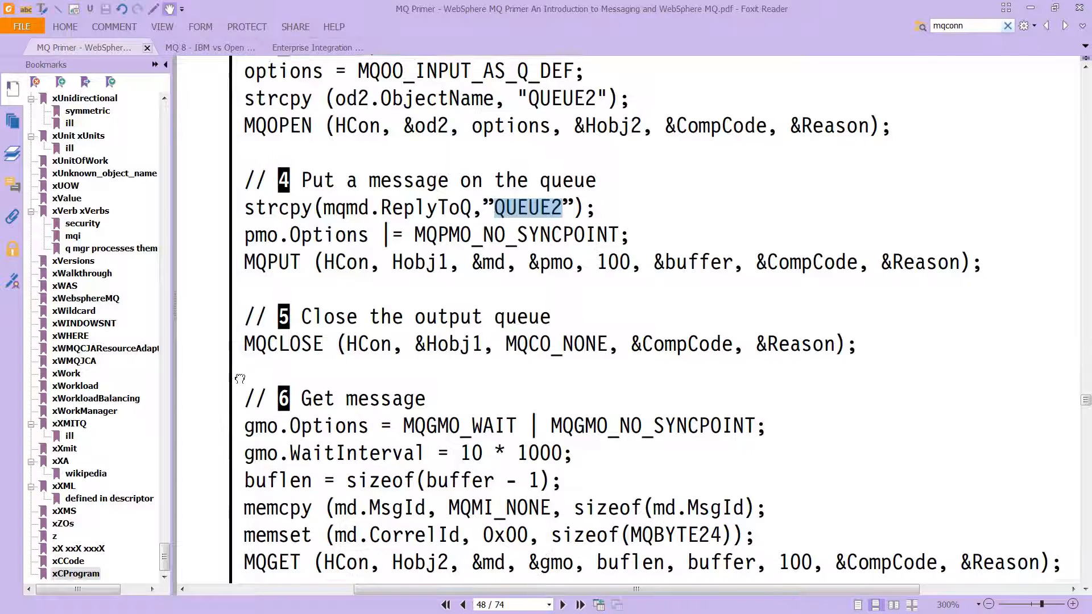
scroll("down", 3)
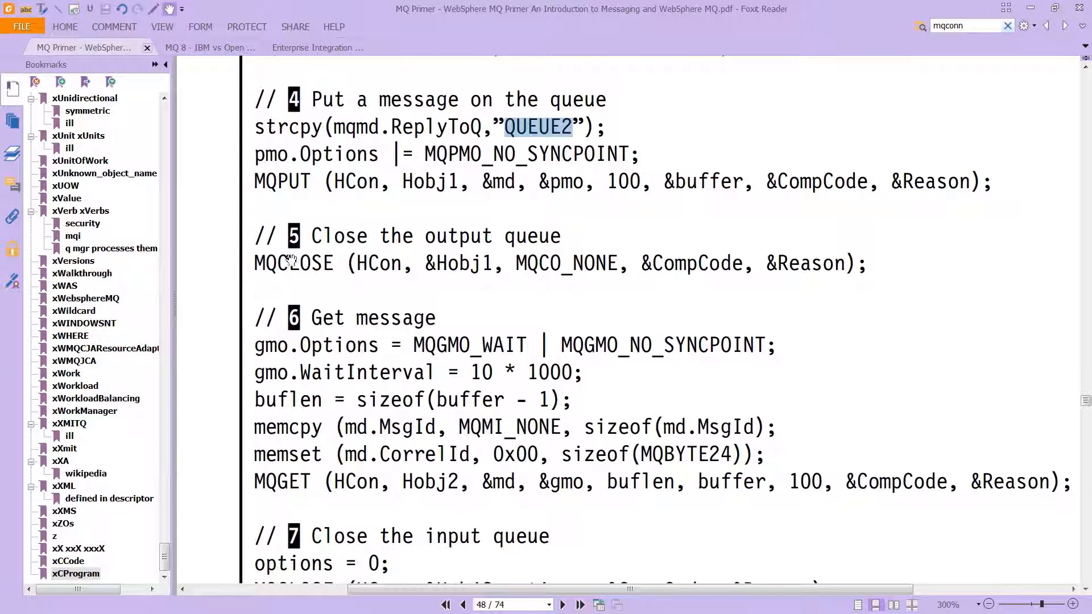
scroll("down", 3)
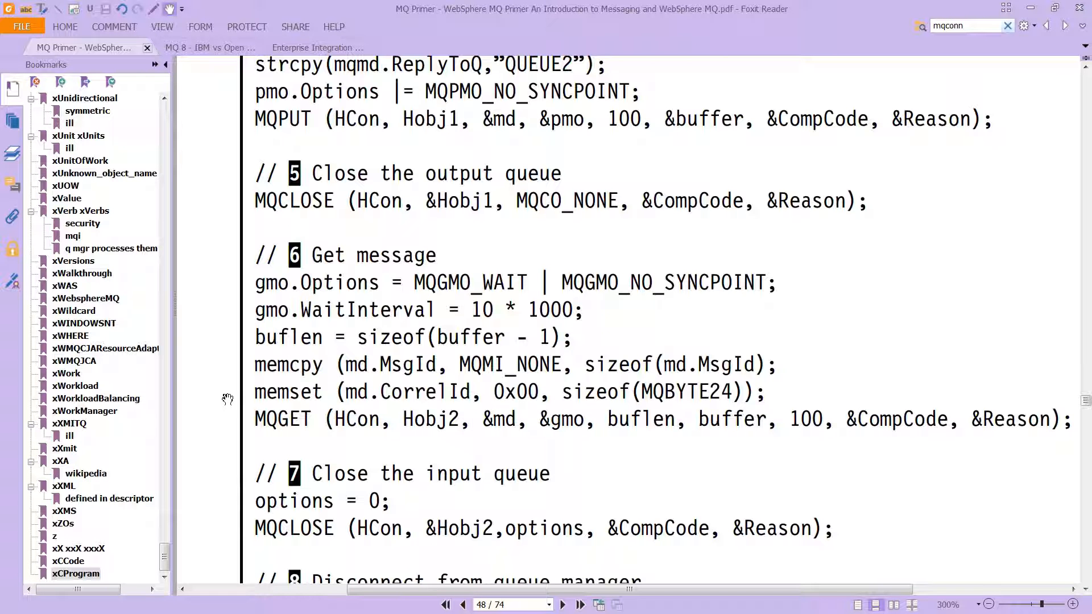
scroll("down", 3)
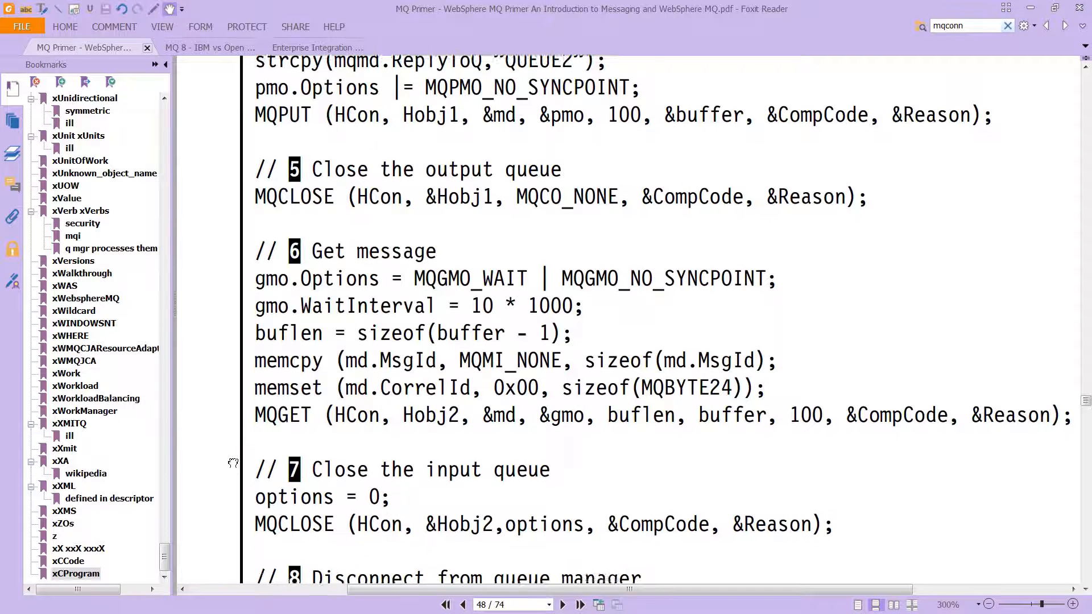
scroll("down", 3)
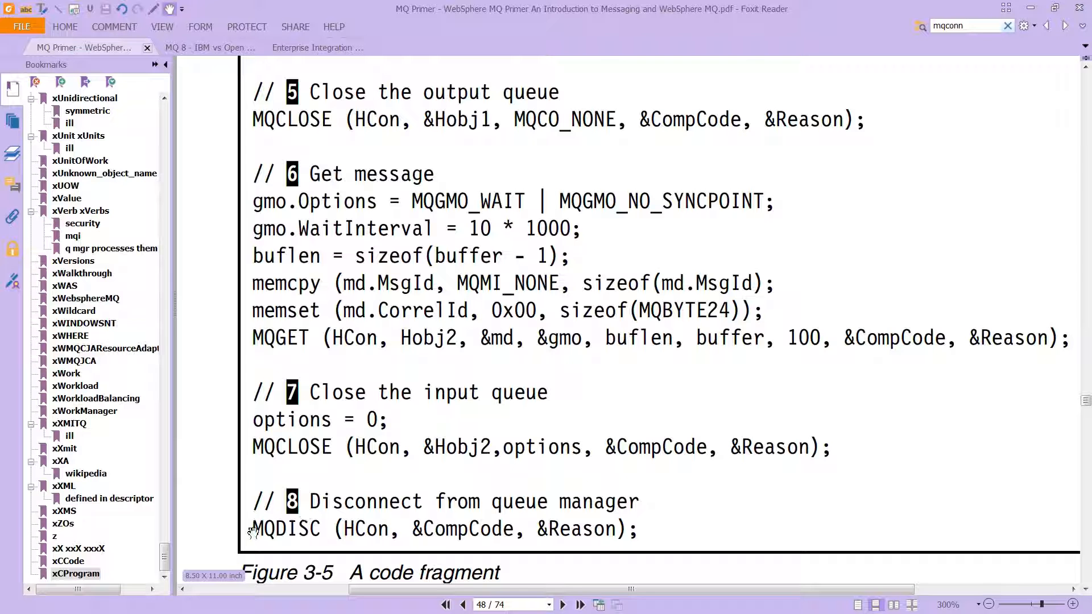
left_click_drag(251, 498, 320, 529)
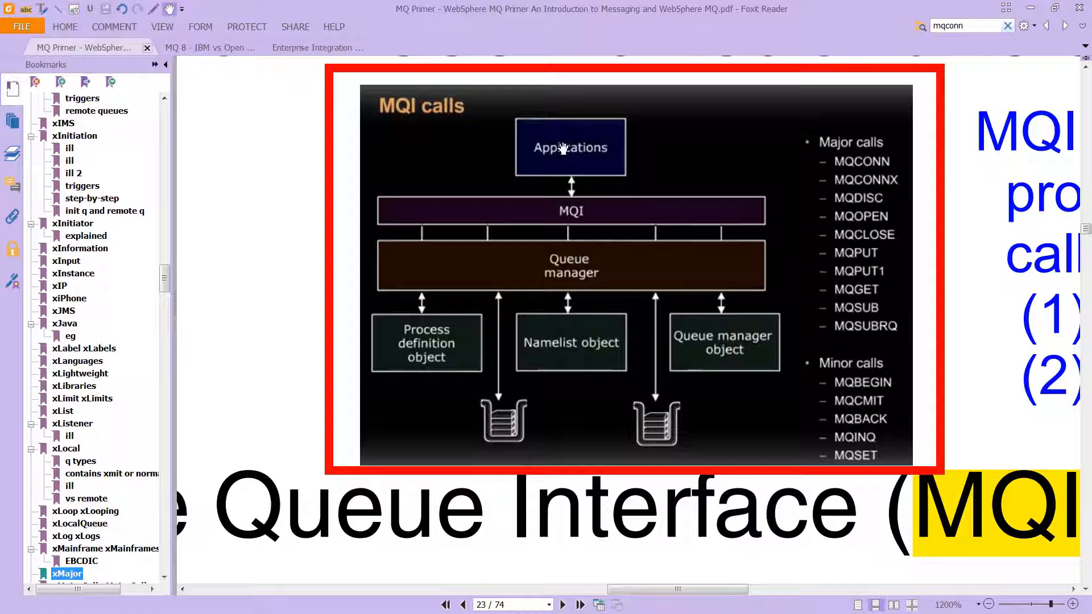
mouse_move(617, 159)
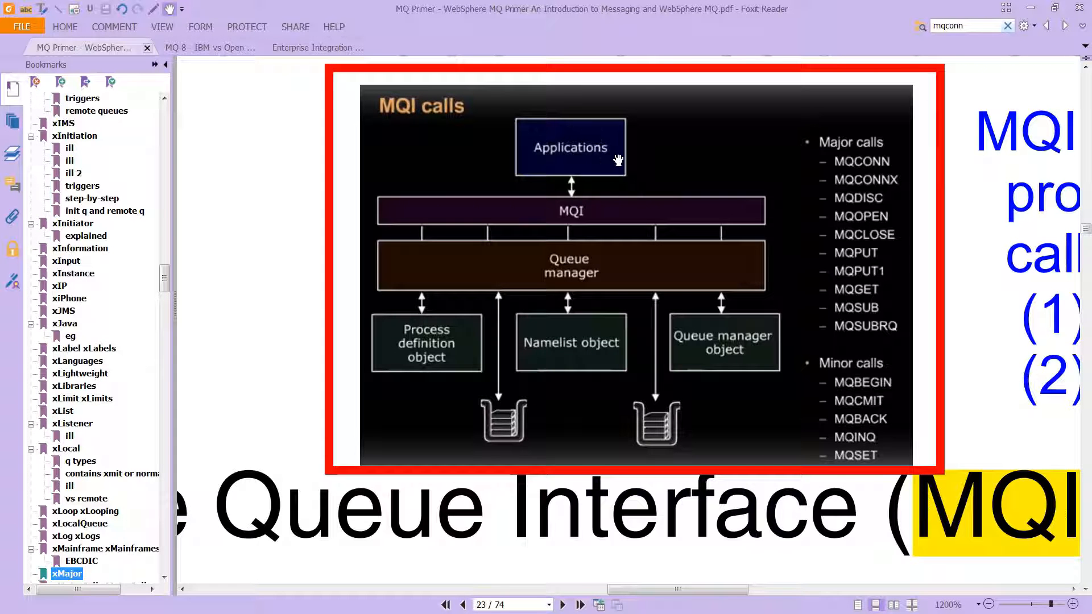
mouse_move(574, 209)
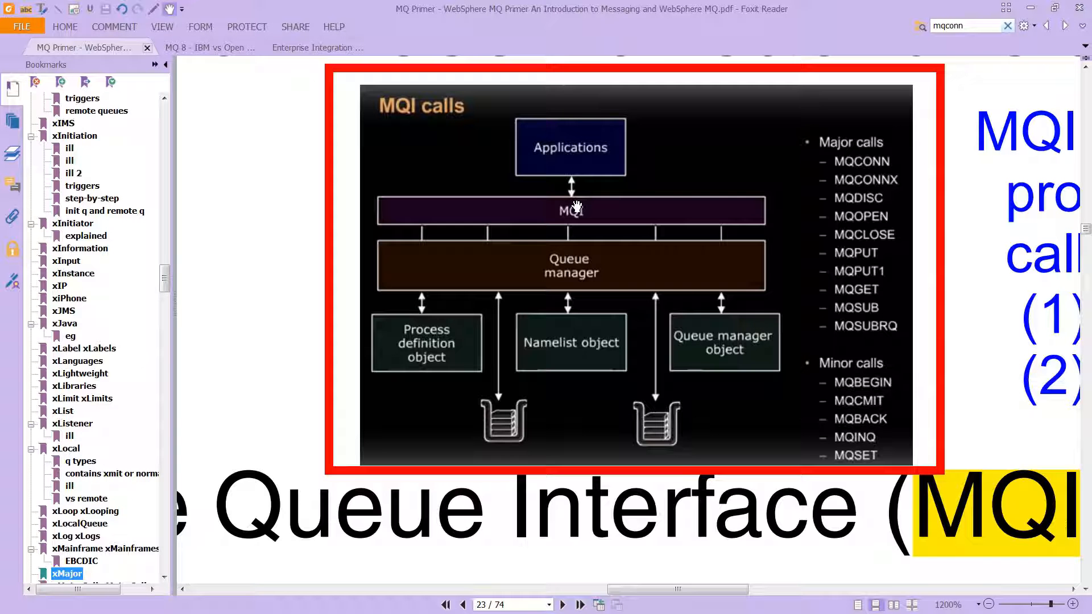
mouse_move(583, 264)
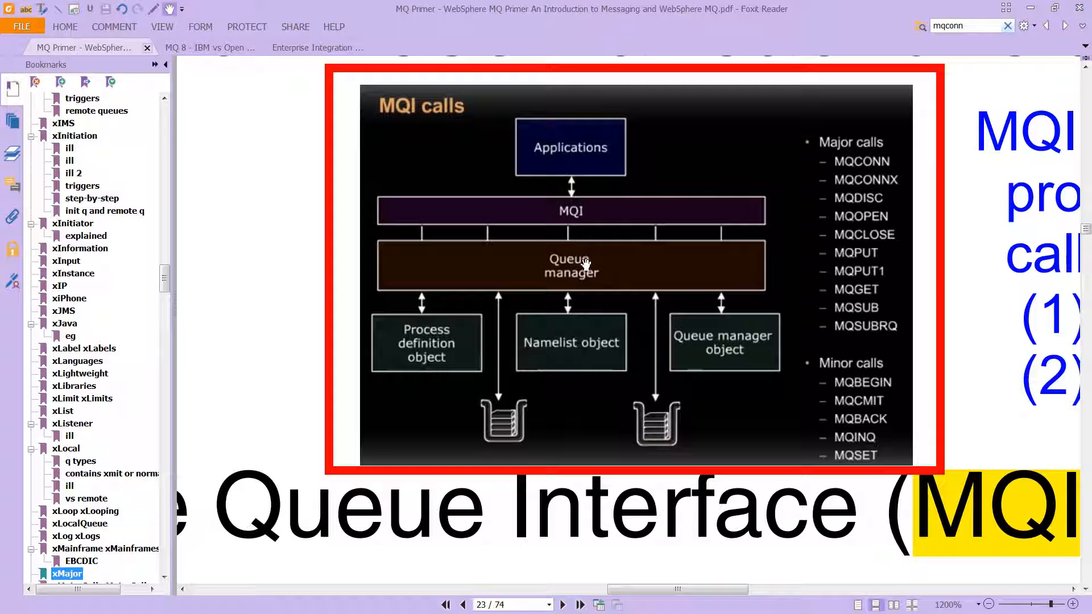